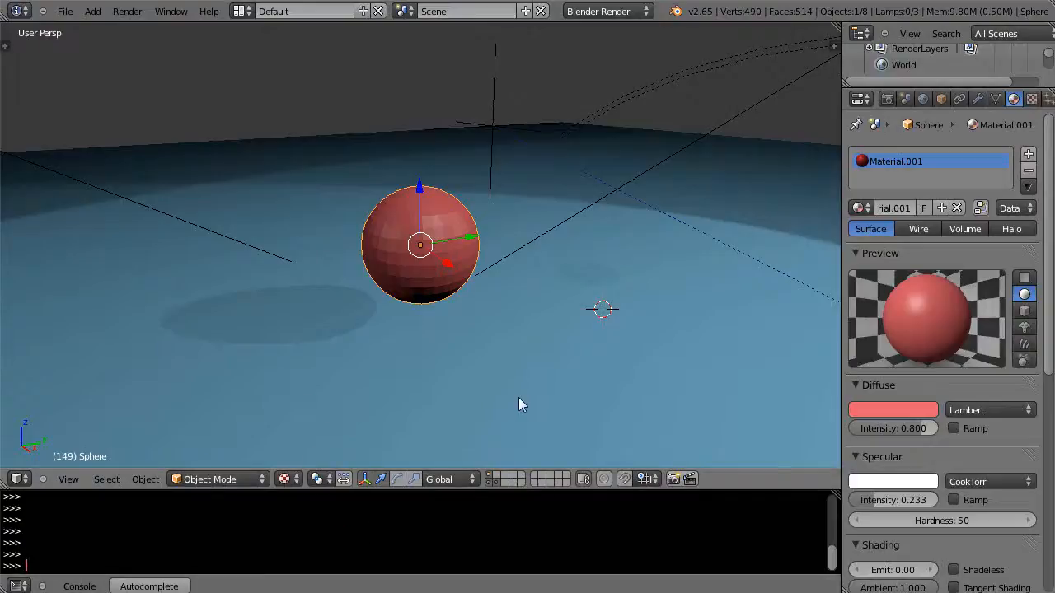
pyautogui.moveTo(514, 383)
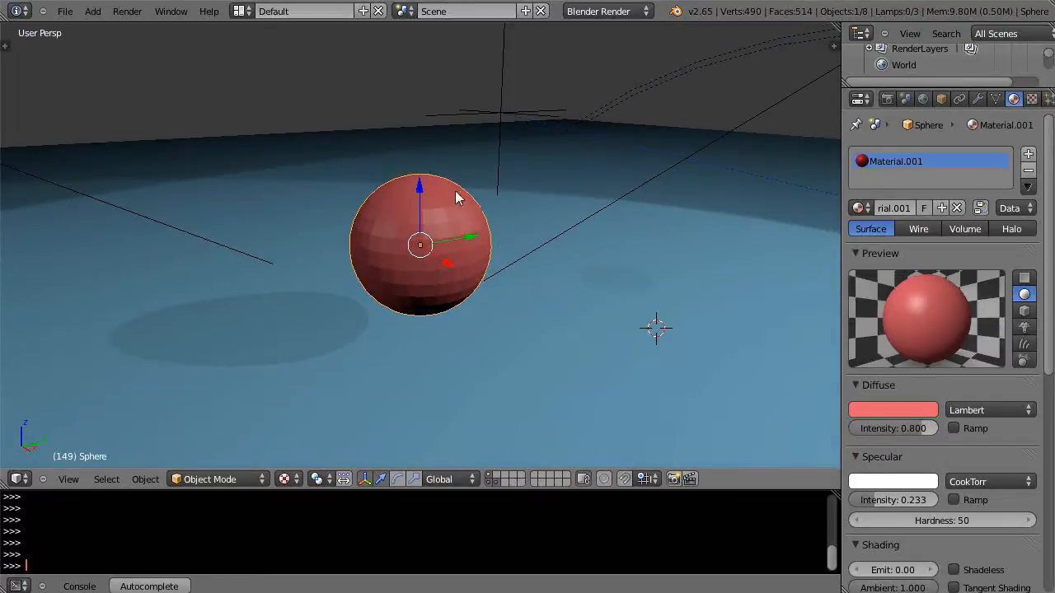
pyautogui.moveTo(608, 251)
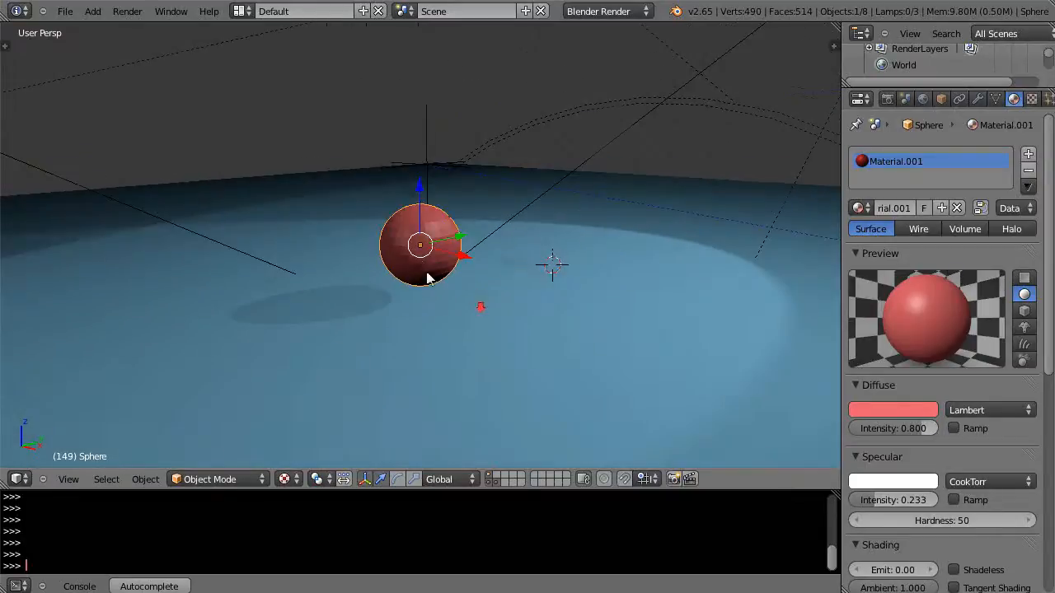
pyautogui.moveTo(438, 264)
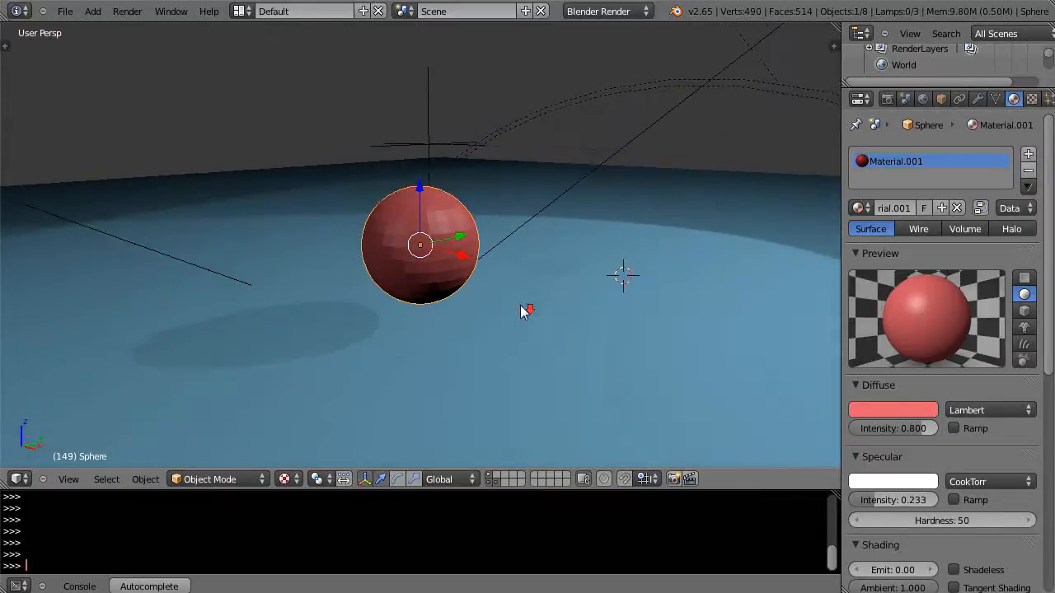
pyautogui.moveTo(631, 285)
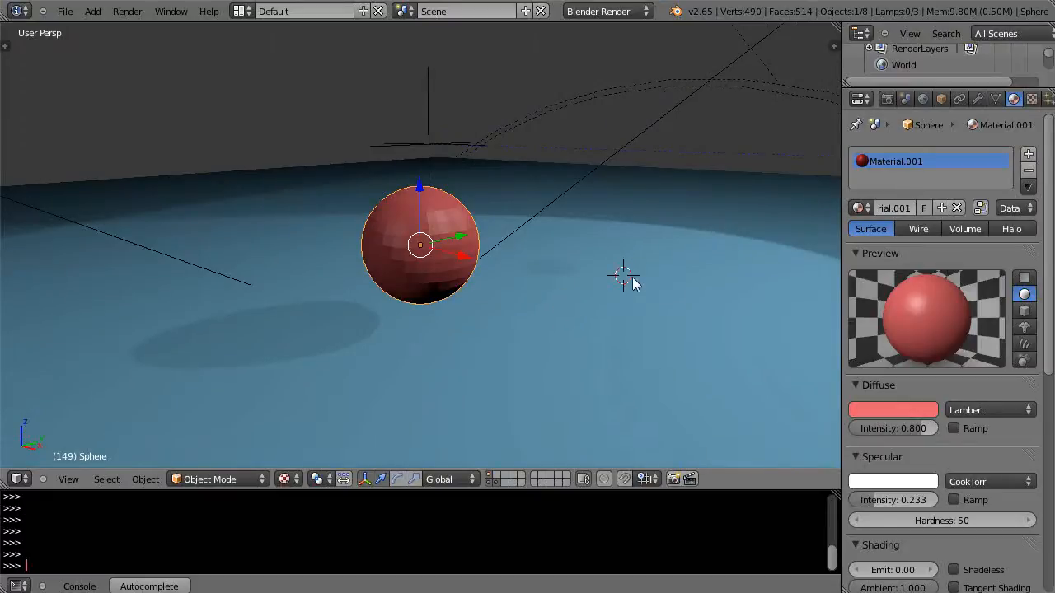
pyautogui.moveTo(643, 295)
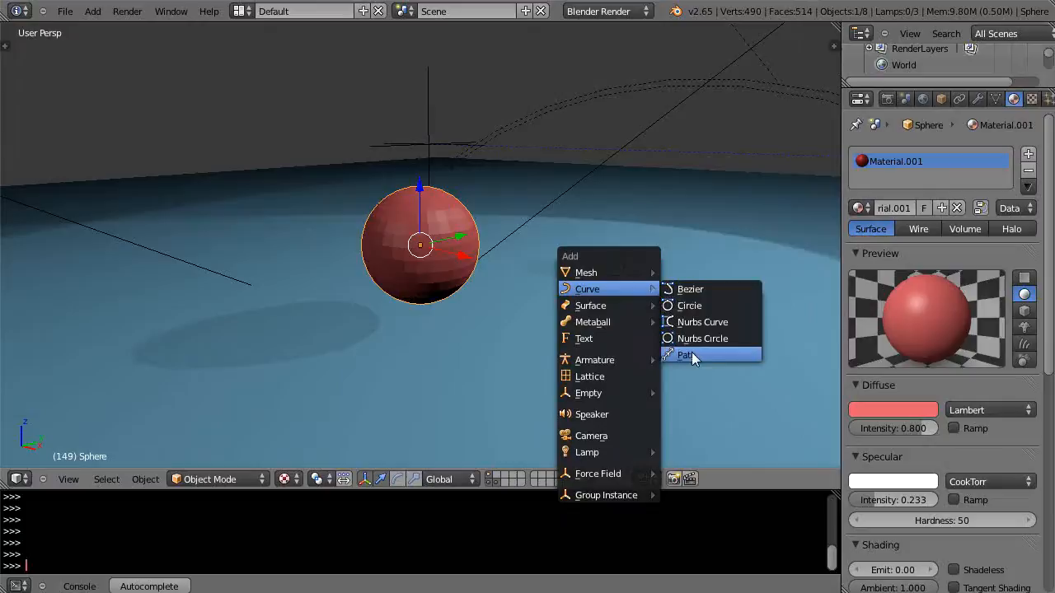
# Step: Add a NURBS path beside the red sphere and enter Edit Mode
pyautogui.click(687, 355)
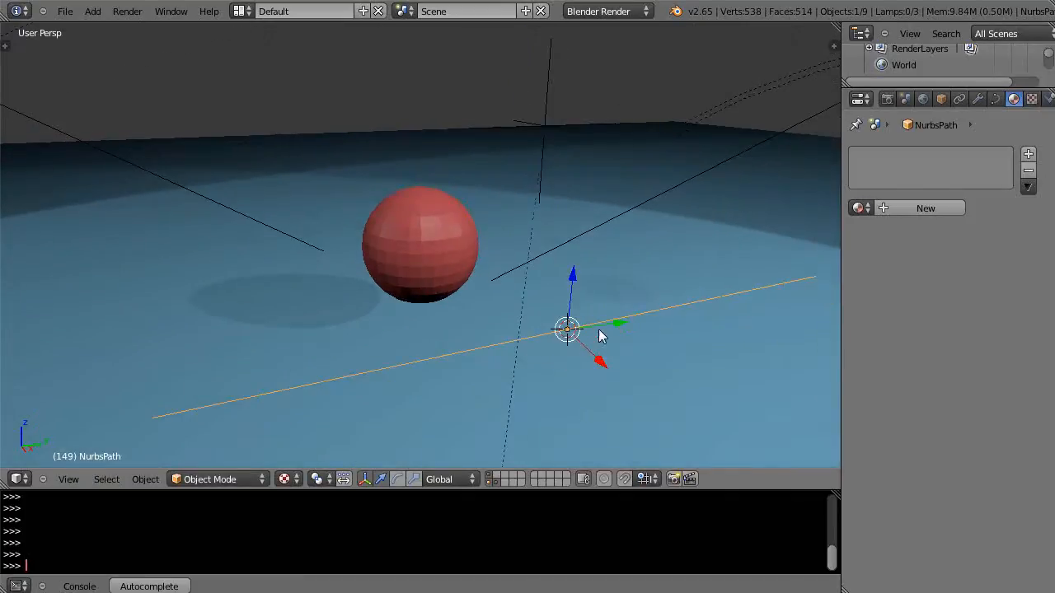
pyautogui.press('Tab')
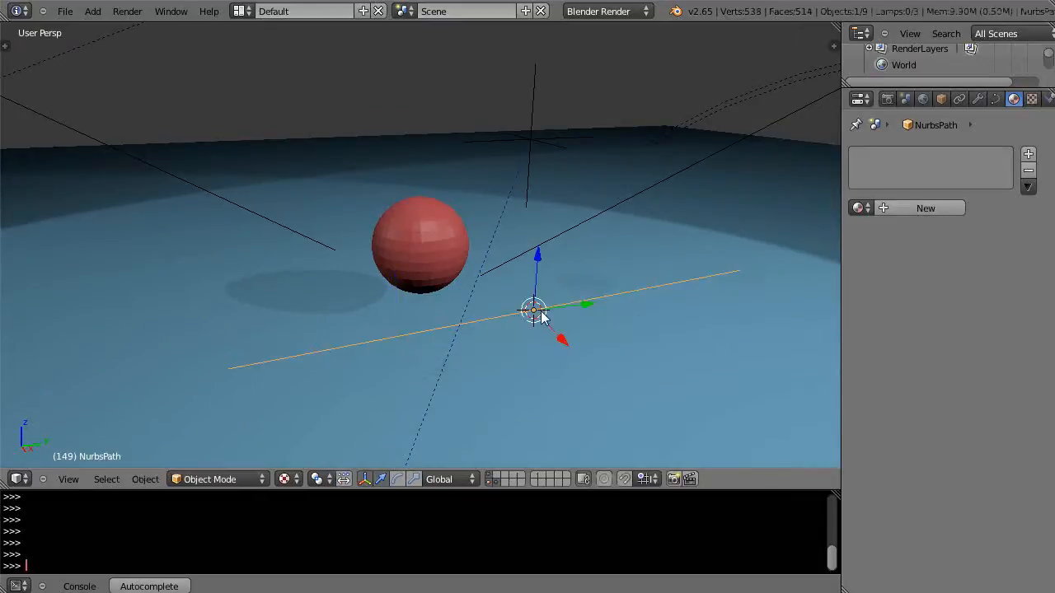
pyautogui.moveTo(208, 384)
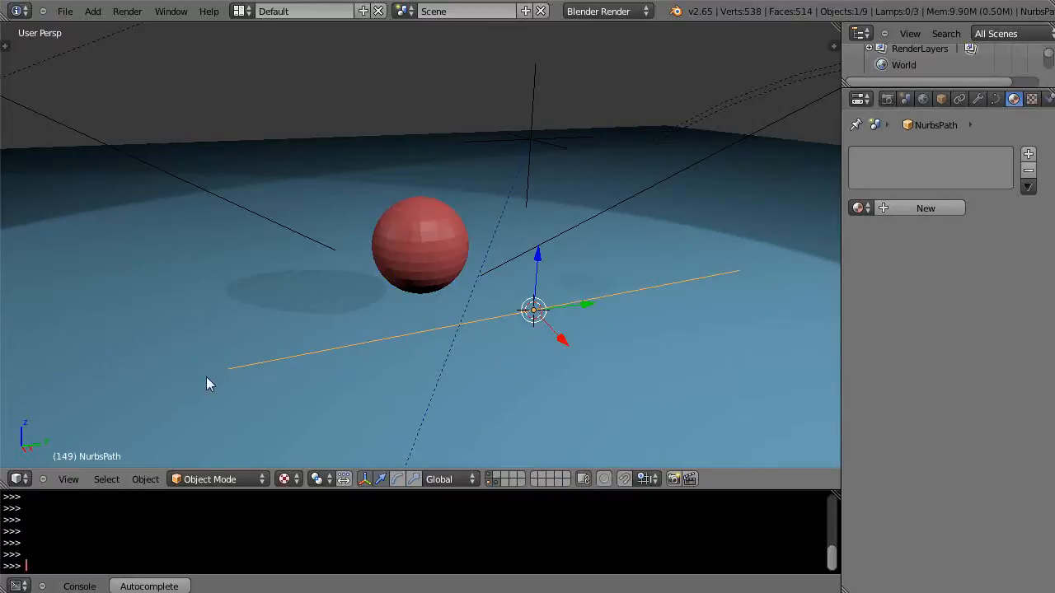
pyautogui.moveTo(539, 400)
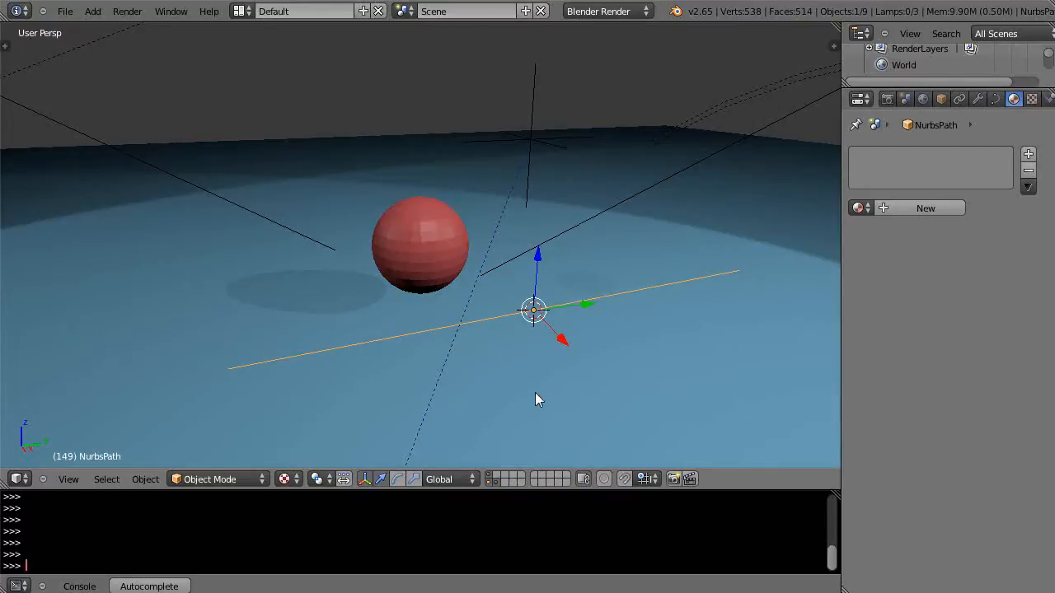
pyautogui.moveTo(542, 317)
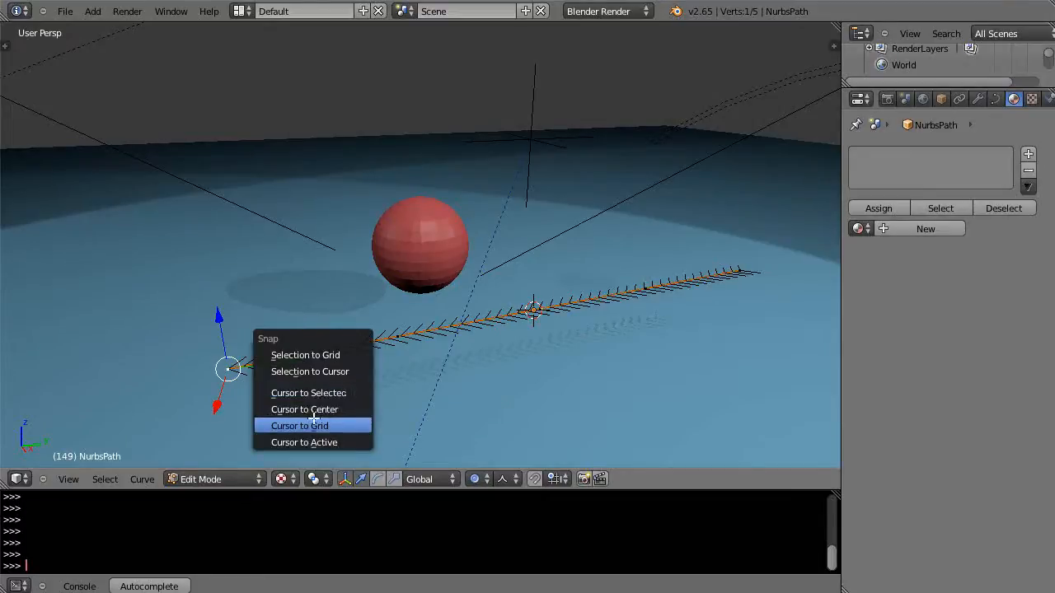
pyautogui.moveTo(310, 393)
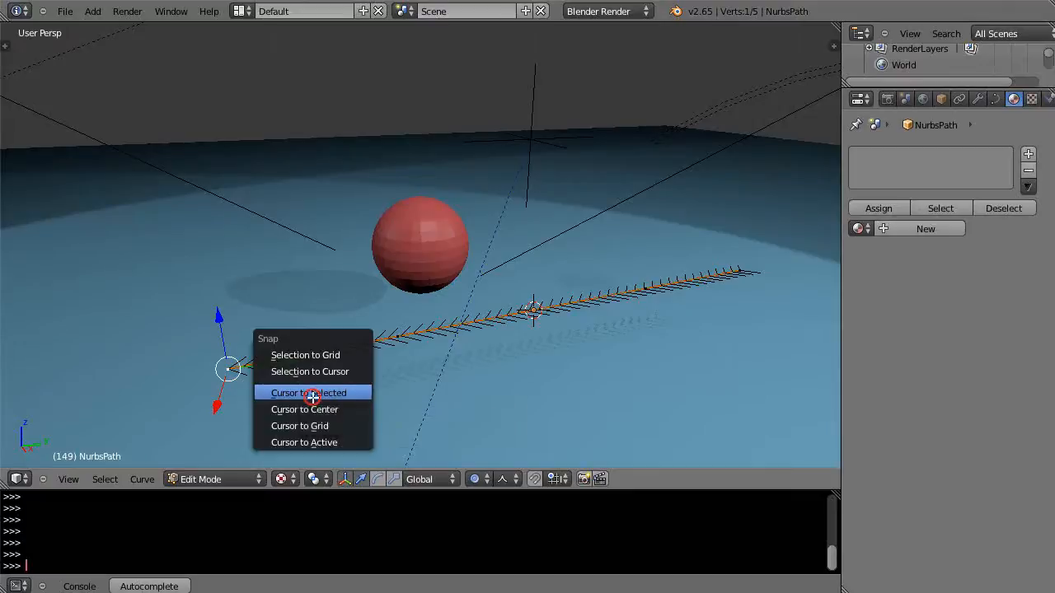
# Step: Snap the 3D cursor to the path's left end vertex and return to Object Mode
pyautogui.click(309, 393)
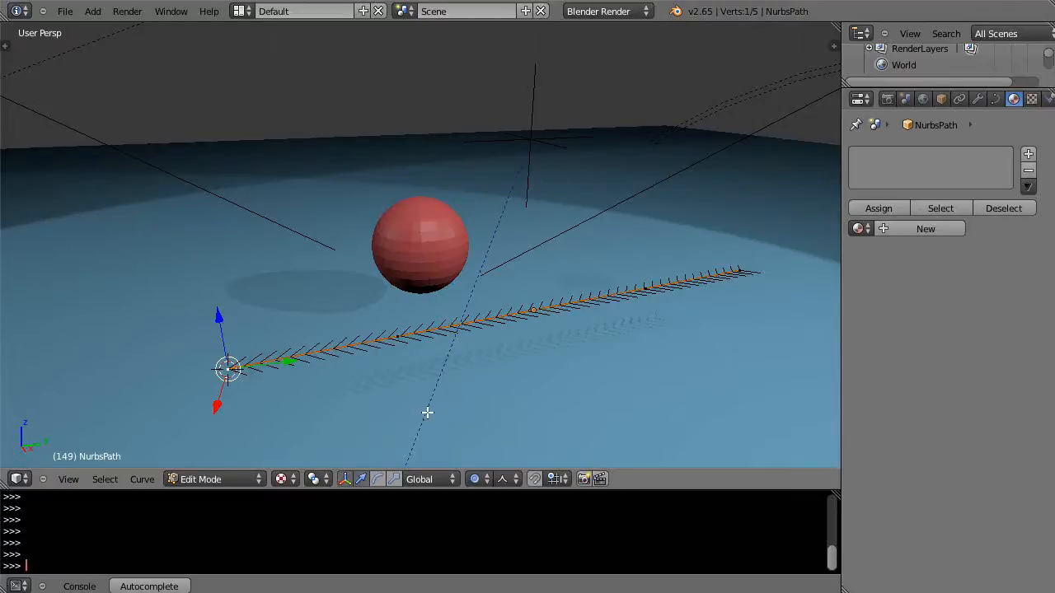
pyautogui.moveTo(450, 408)
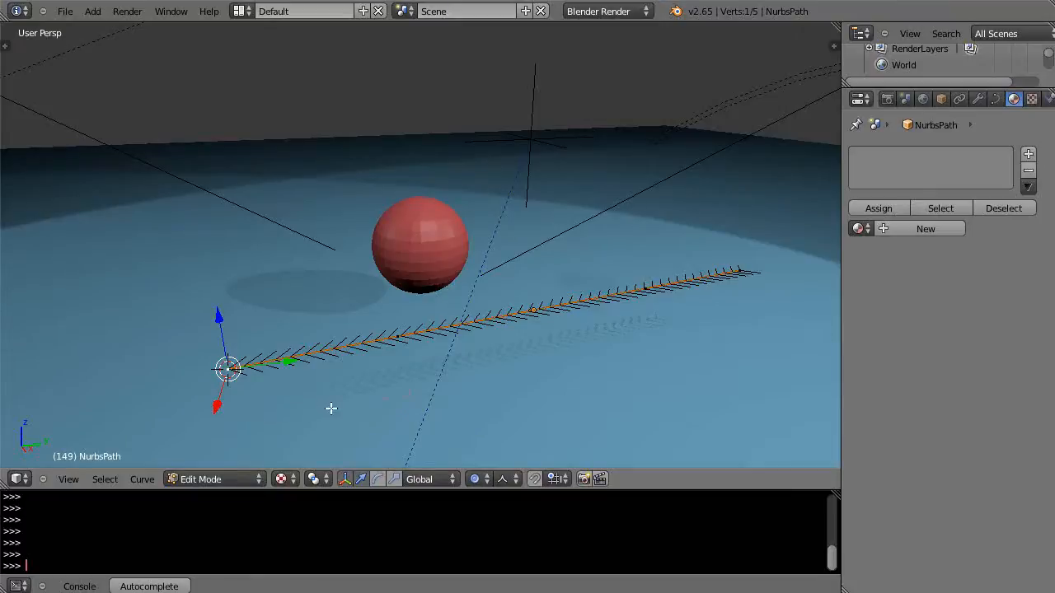
pyautogui.press('Tab')
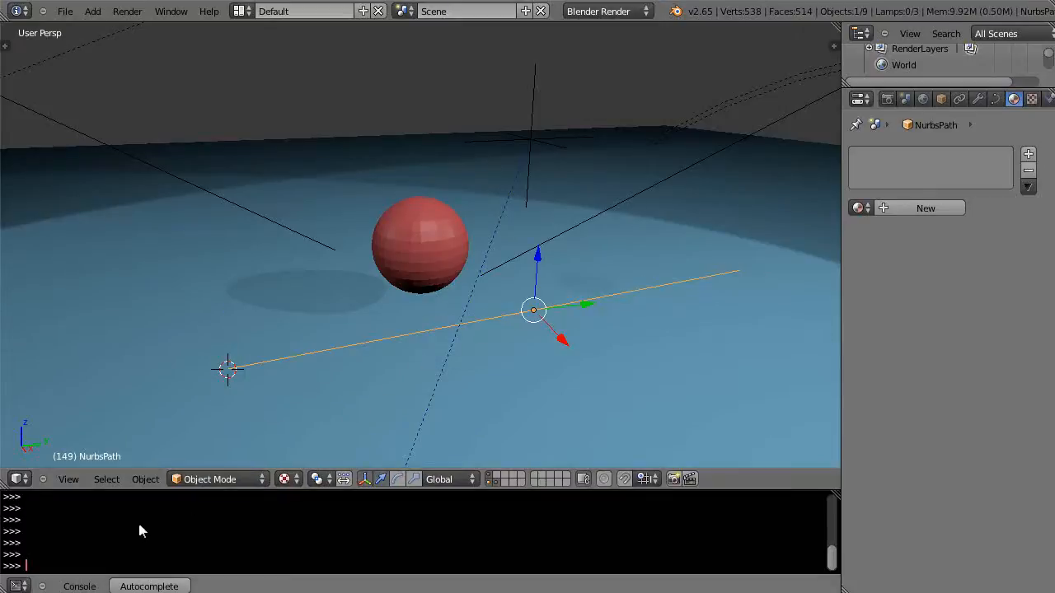
# Step: Set the NURBS path's origin to the 3D cursor via Object > Transform
pyautogui.click(145, 480)
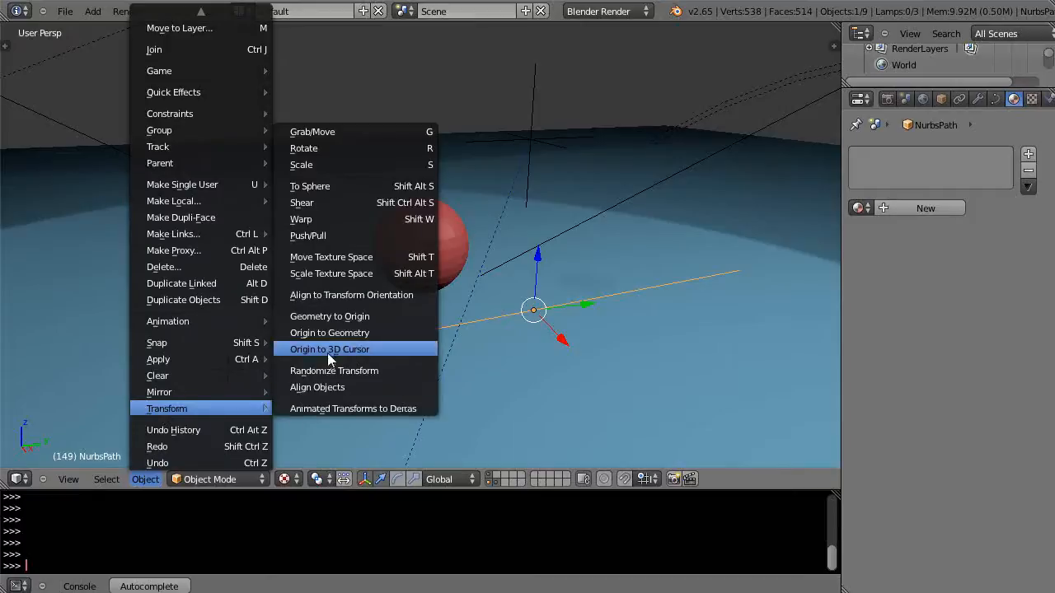
pyautogui.moveTo(328, 357)
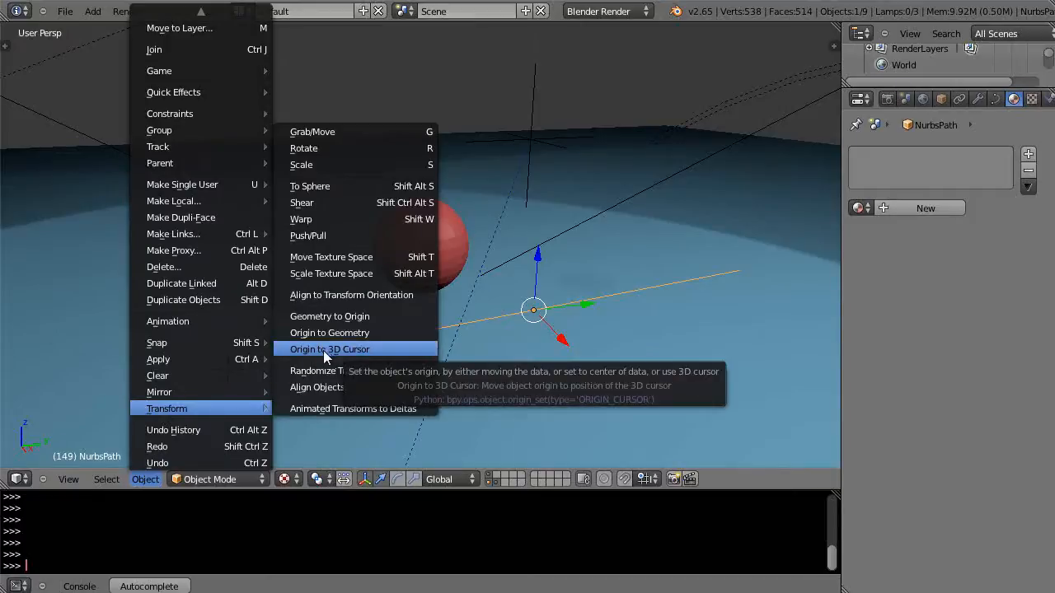
pyautogui.moveTo(328, 317)
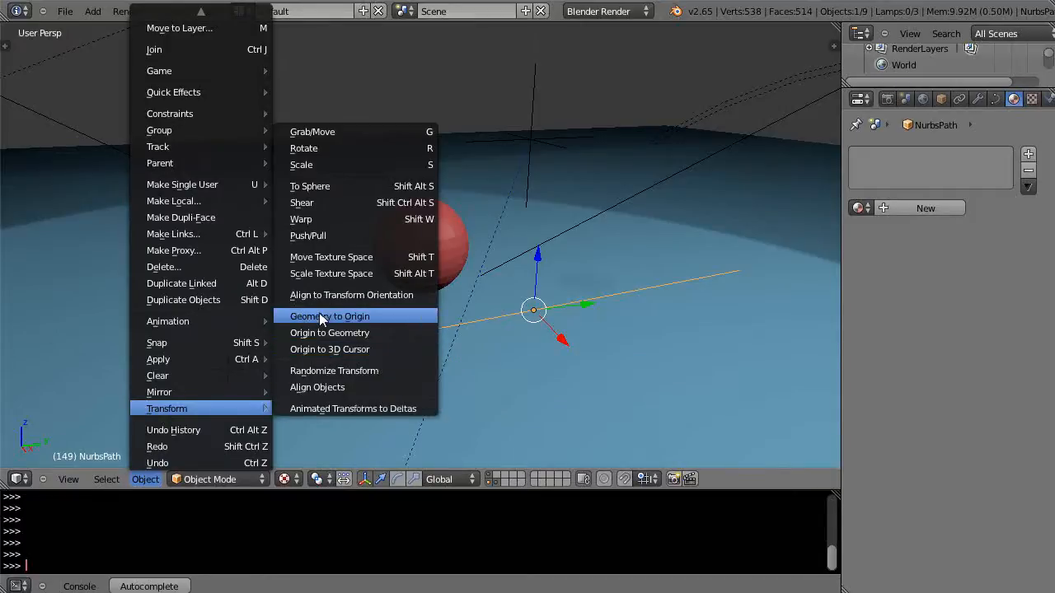
pyautogui.moveTo(330, 350)
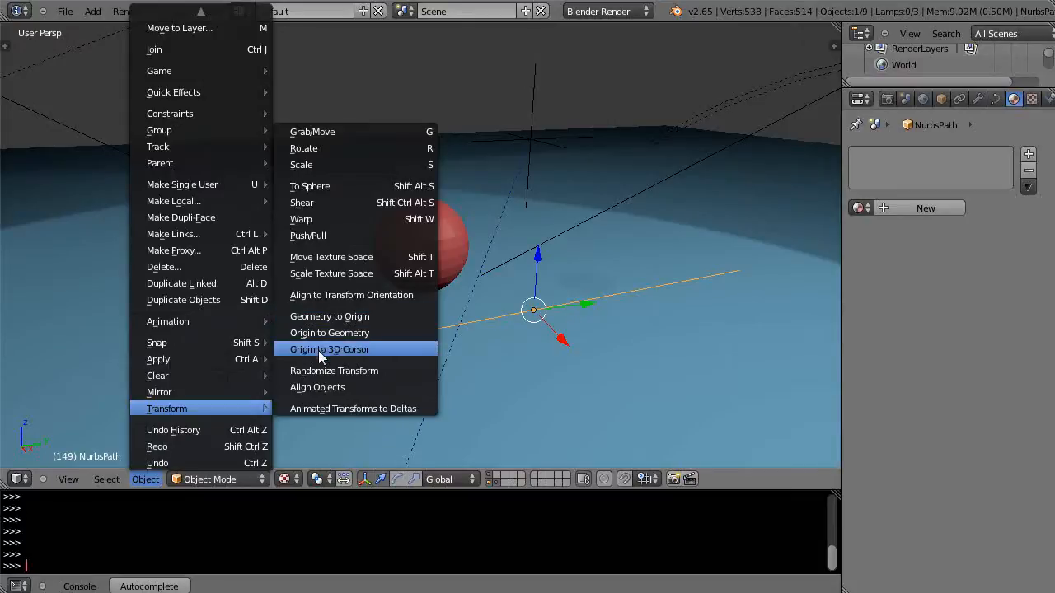
pyautogui.click(329, 349)
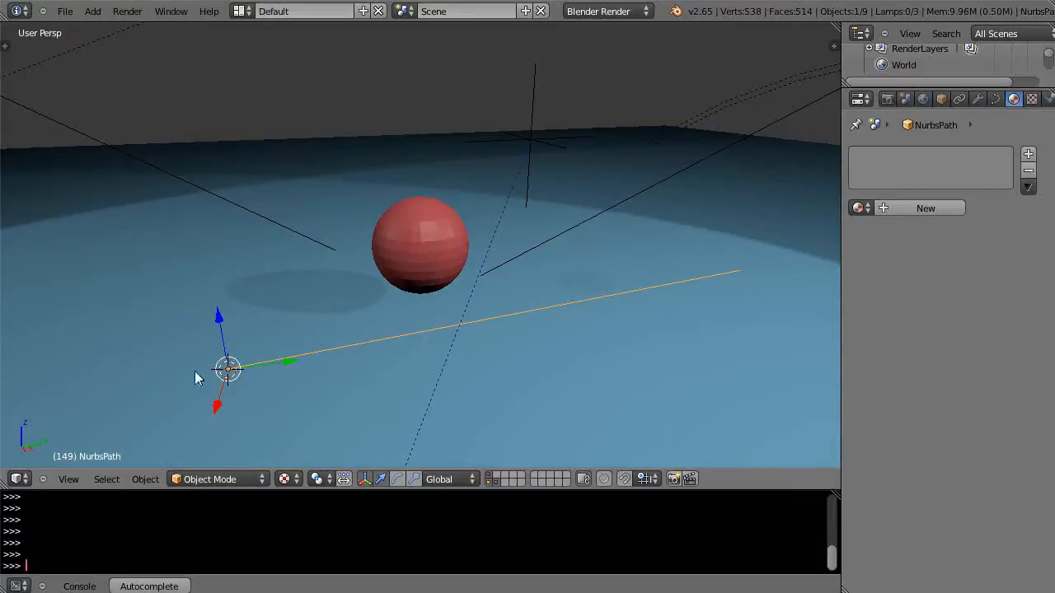
pyautogui.moveTo(229, 371)
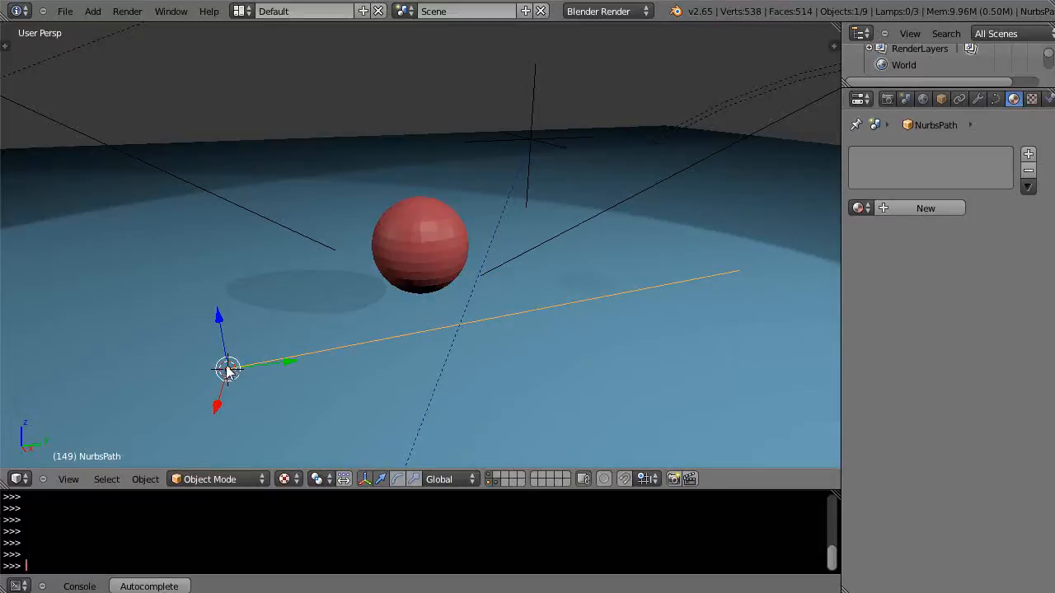
pyautogui.moveTo(594, 325)
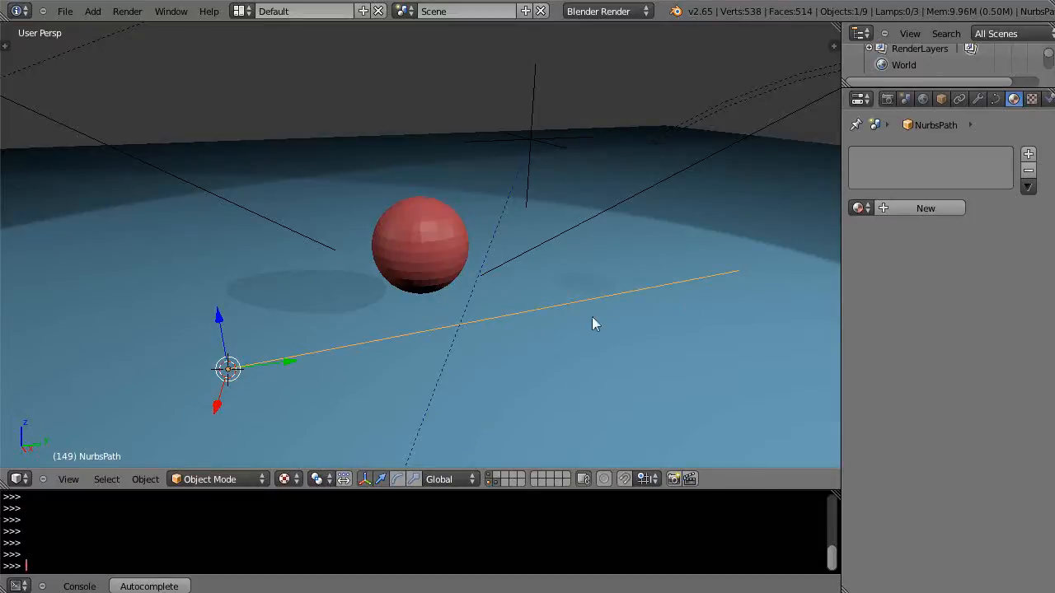
pyautogui.moveTo(393, 337)
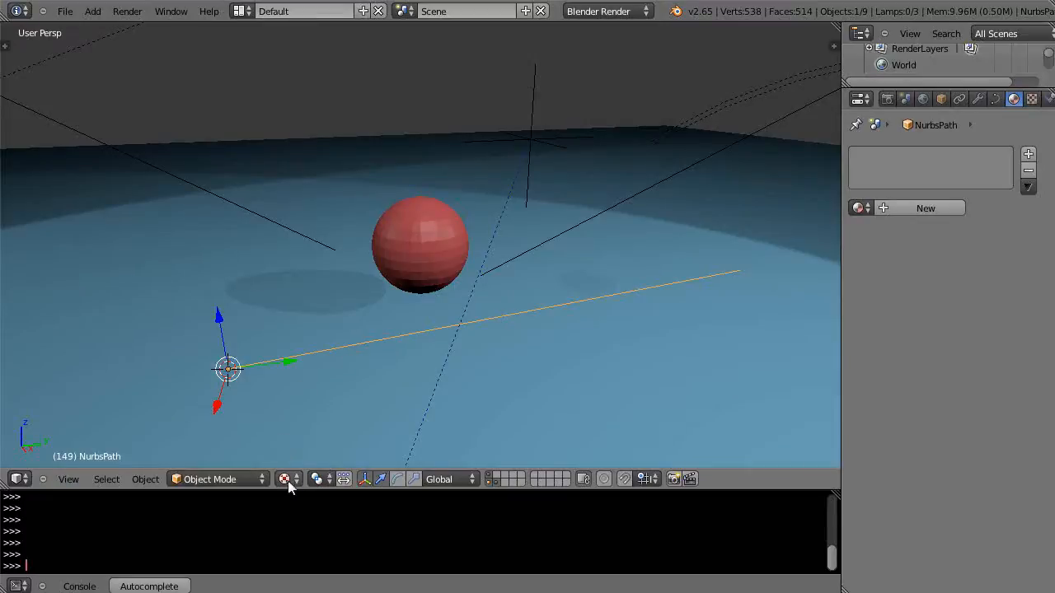
pyautogui.click(318, 479)
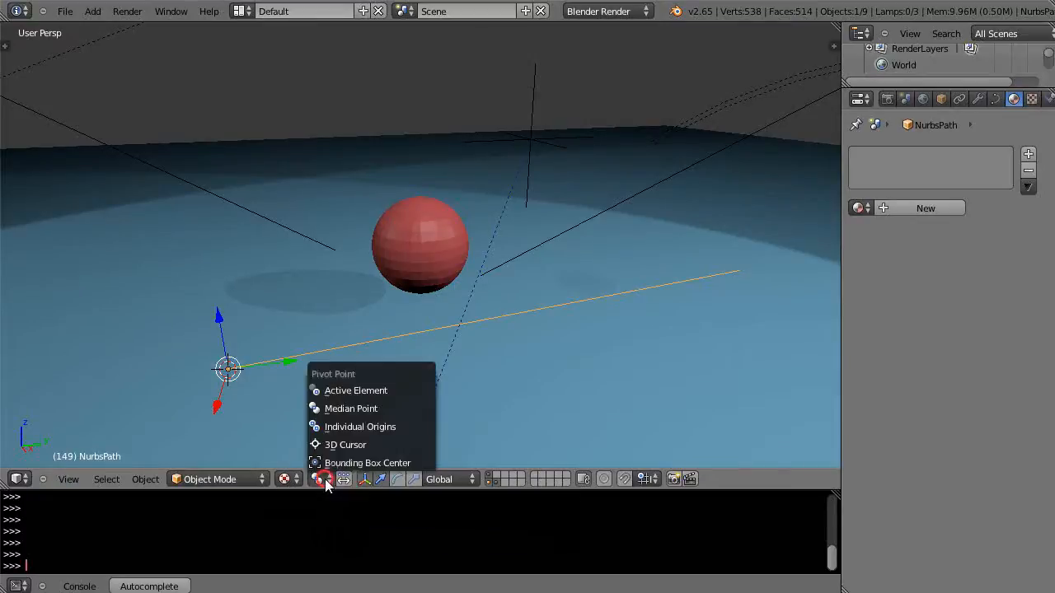
pyautogui.moveTo(351, 408)
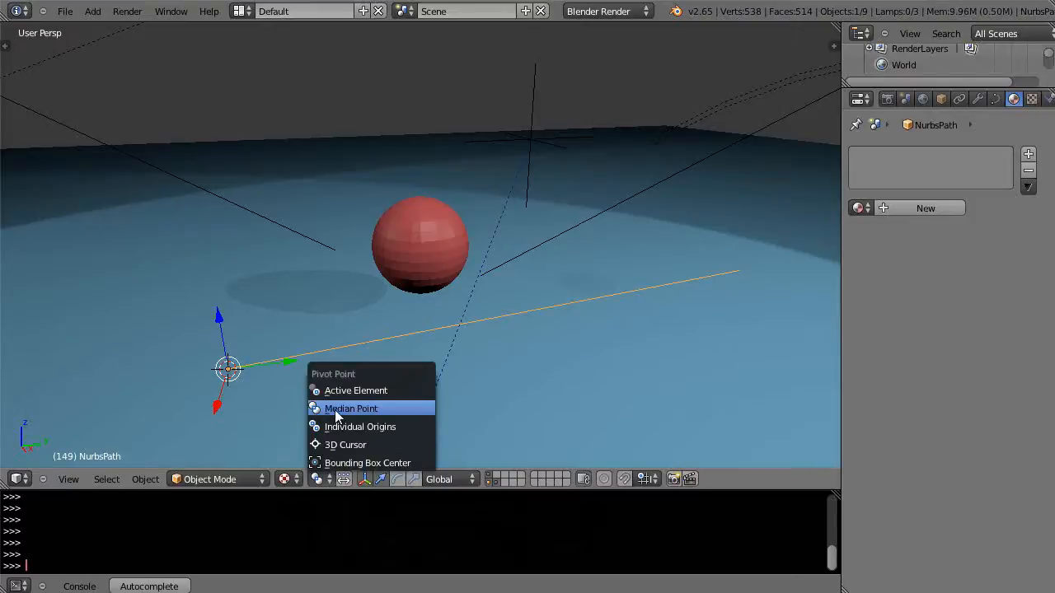
pyautogui.click(351, 408)
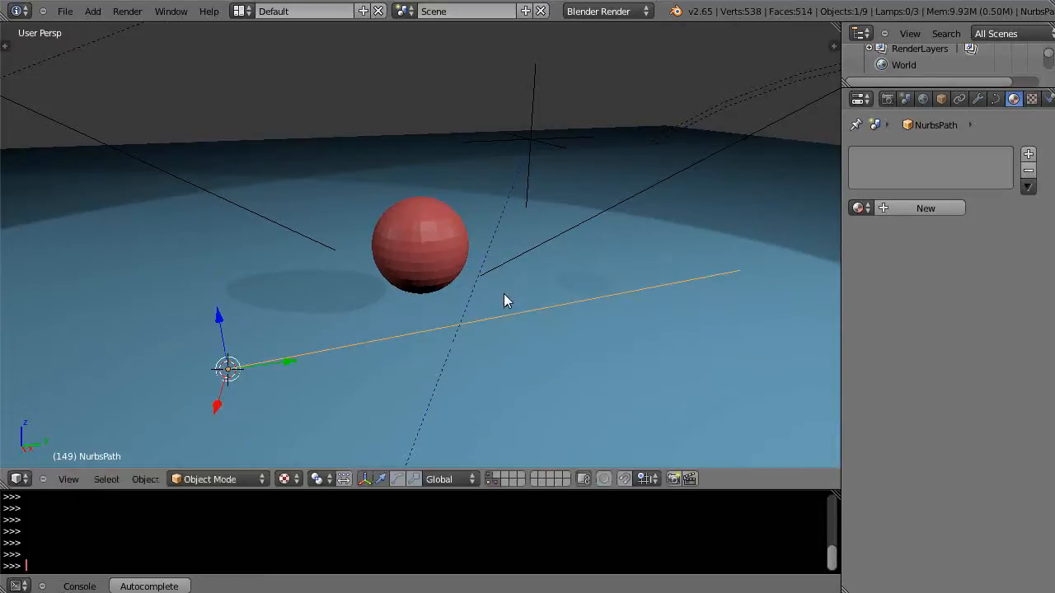
pyautogui.moveTo(511, 326)
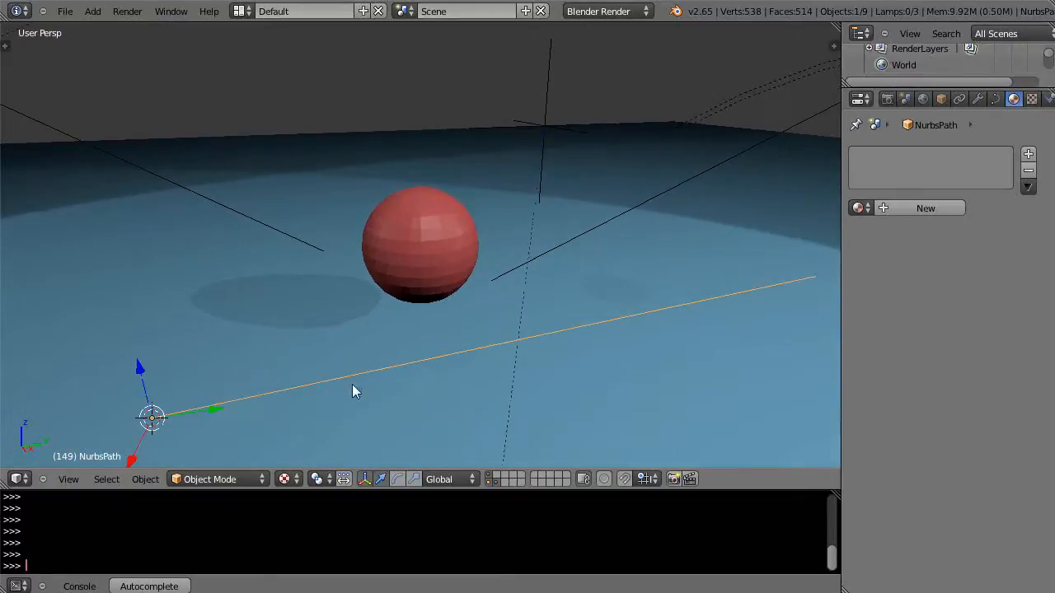
pyautogui.moveTo(444, 222)
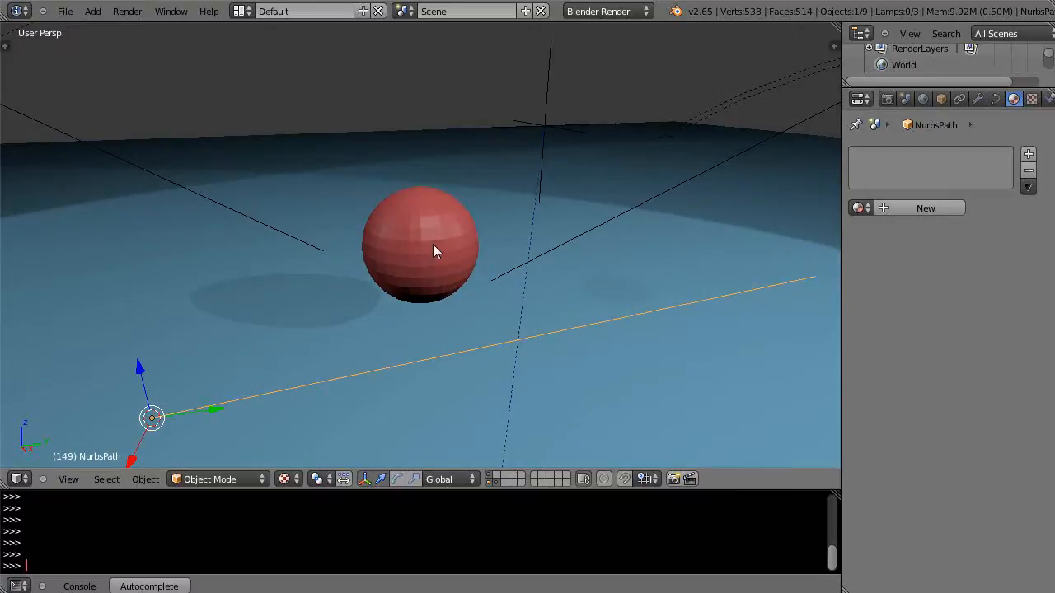
pyautogui.moveTo(481, 270)
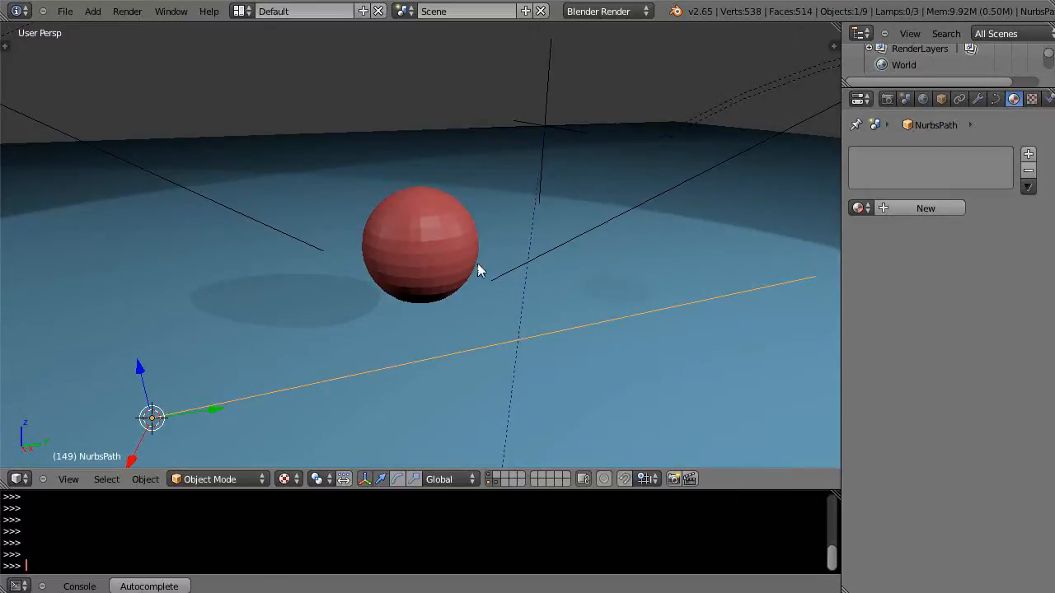
pyautogui.moveTo(354, 391)
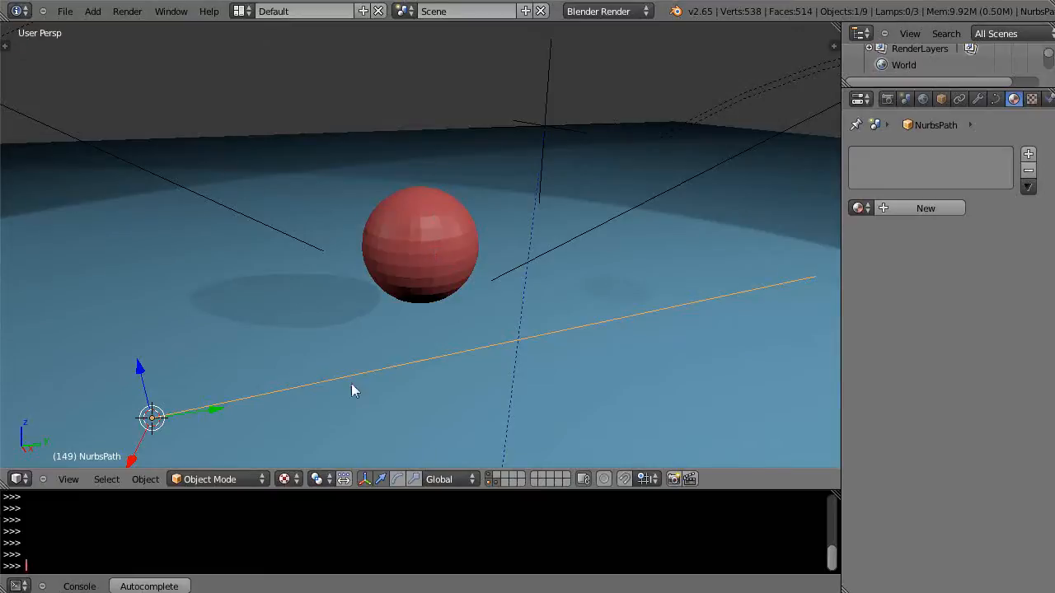
pyautogui.moveTo(459, 339)
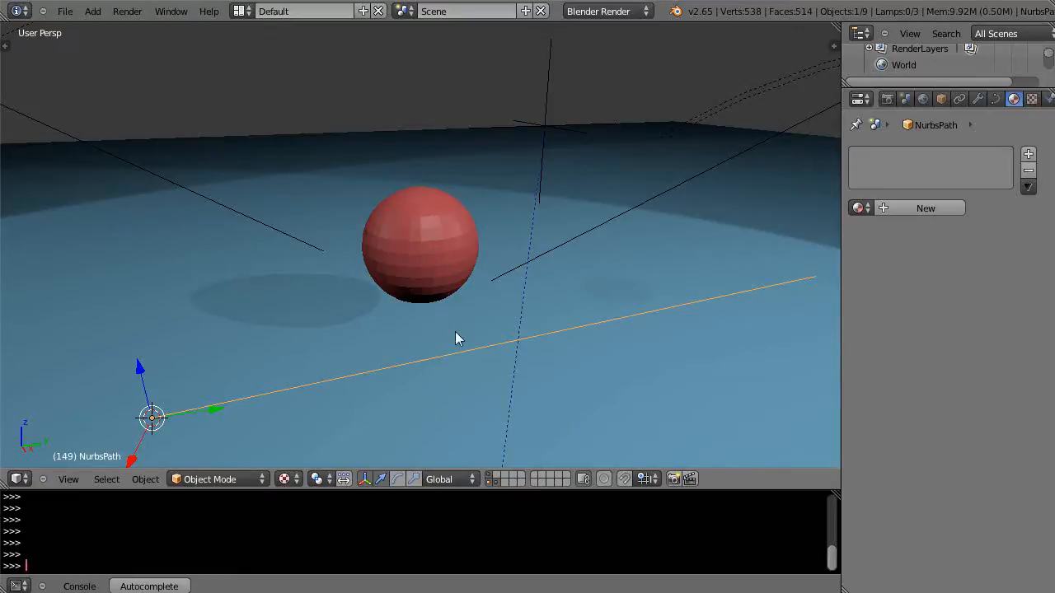
pyautogui.moveTo(447, 301)
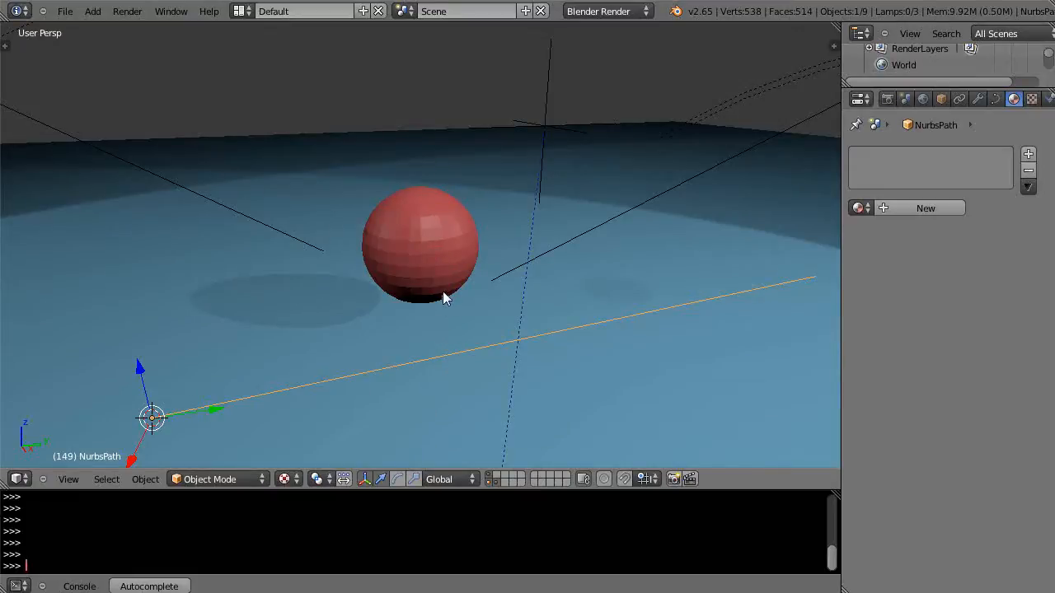
pyautogui.moveTo(465, 354)
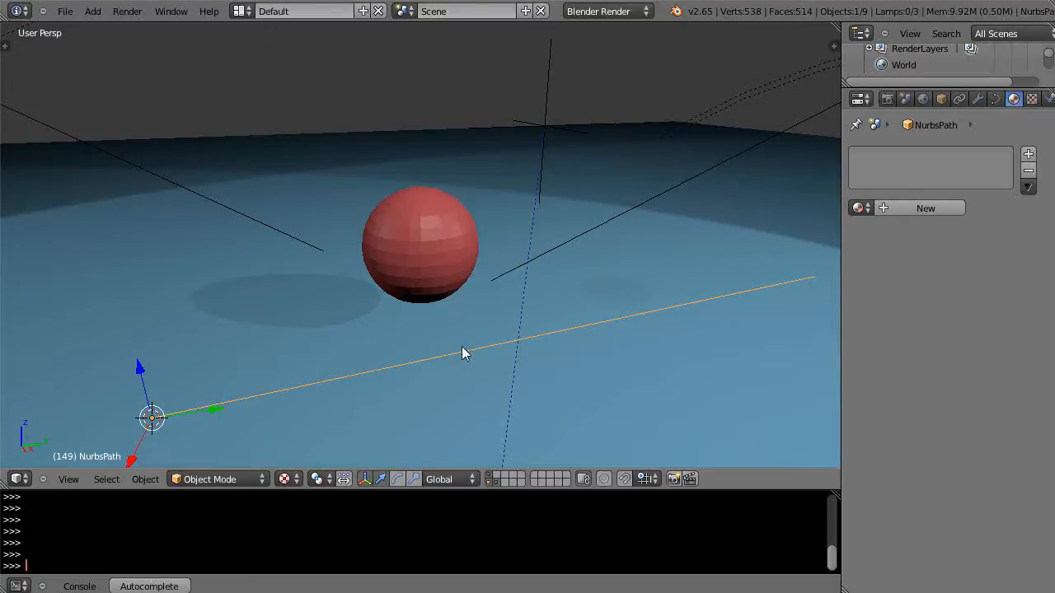
# Step: Parent the NURBS path to the red sphere with Ctrl+P > Object
pyautogui.click(420, 247)
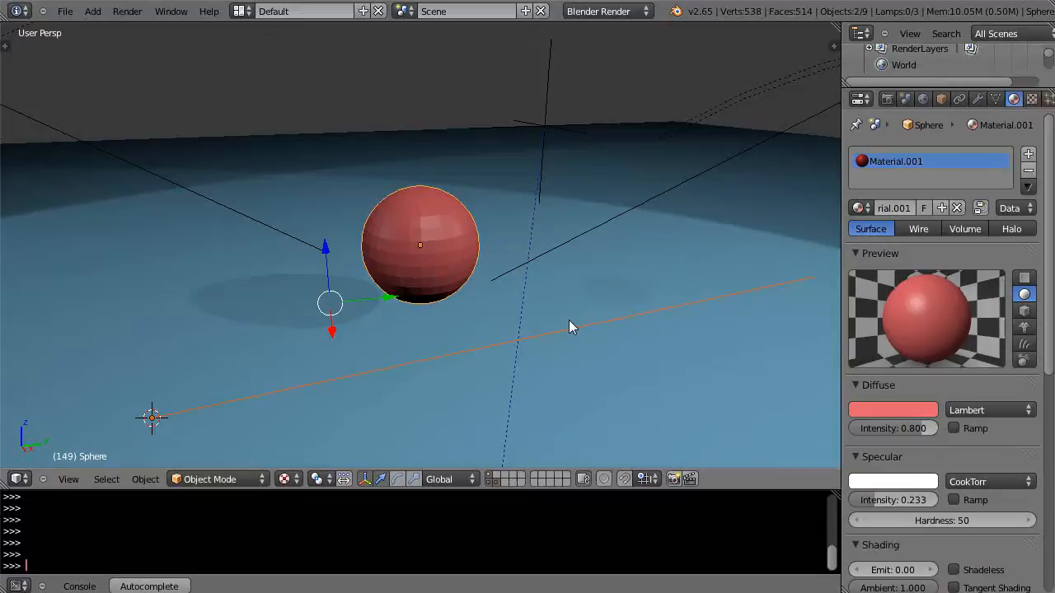
pyautogui.press('Ctrl+P')
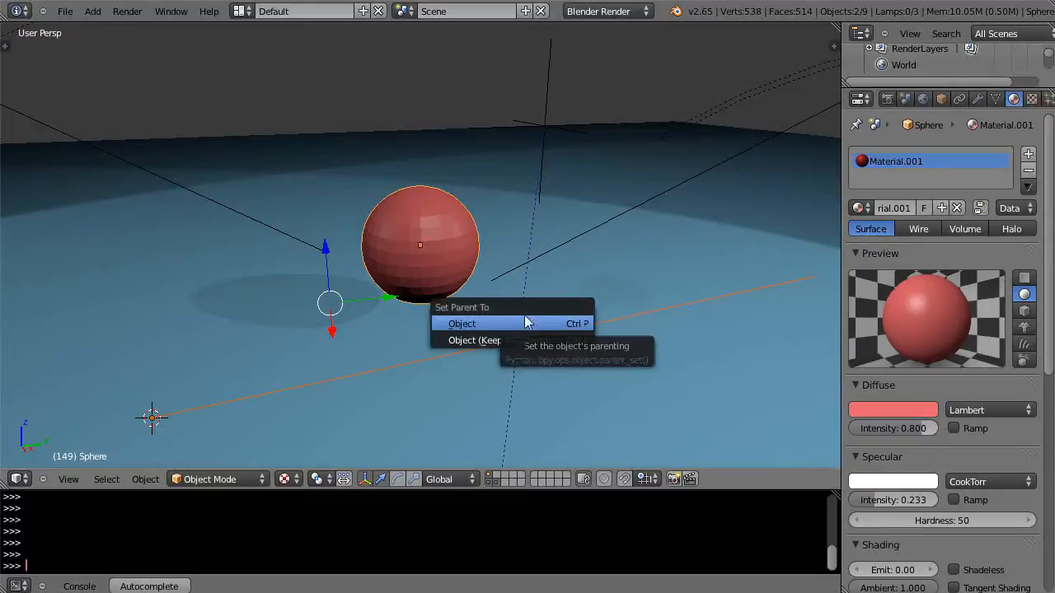
pyautogui.click(461, 323)
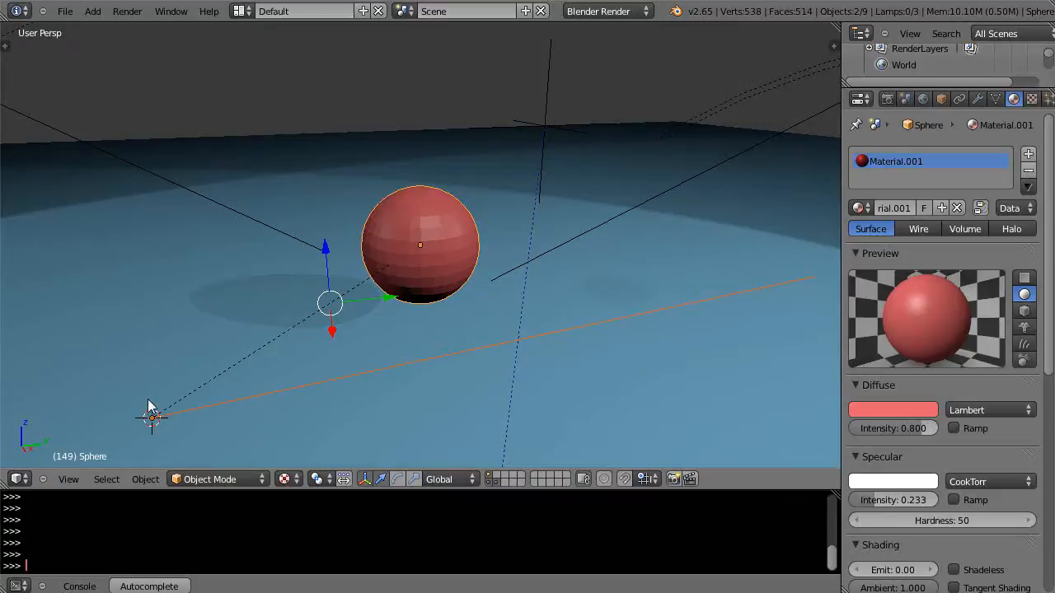
pyautogui.moveTo(426, 271)
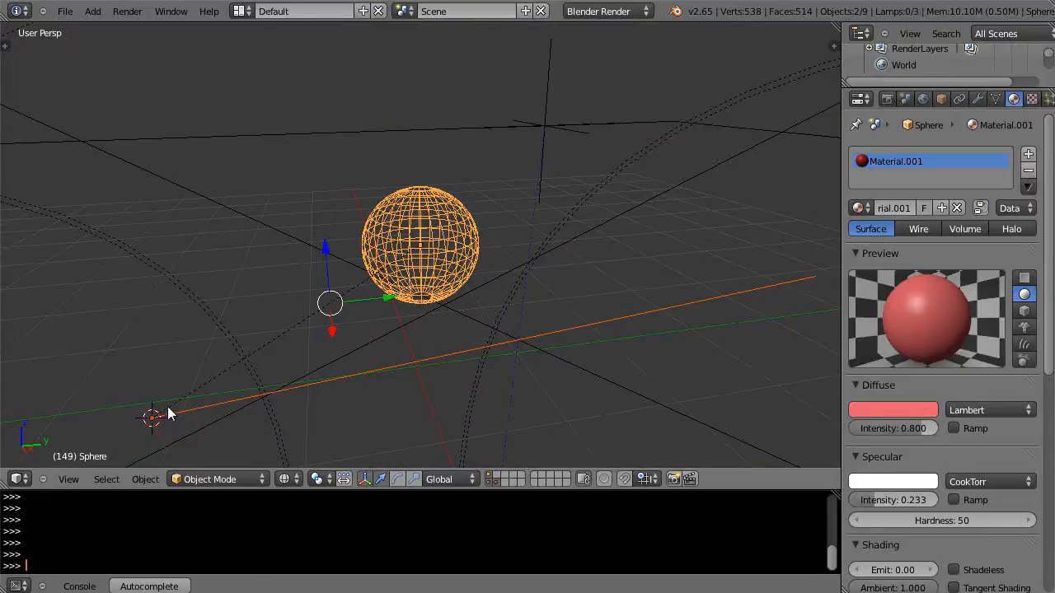
pyautogui.moveTo(288, 487)
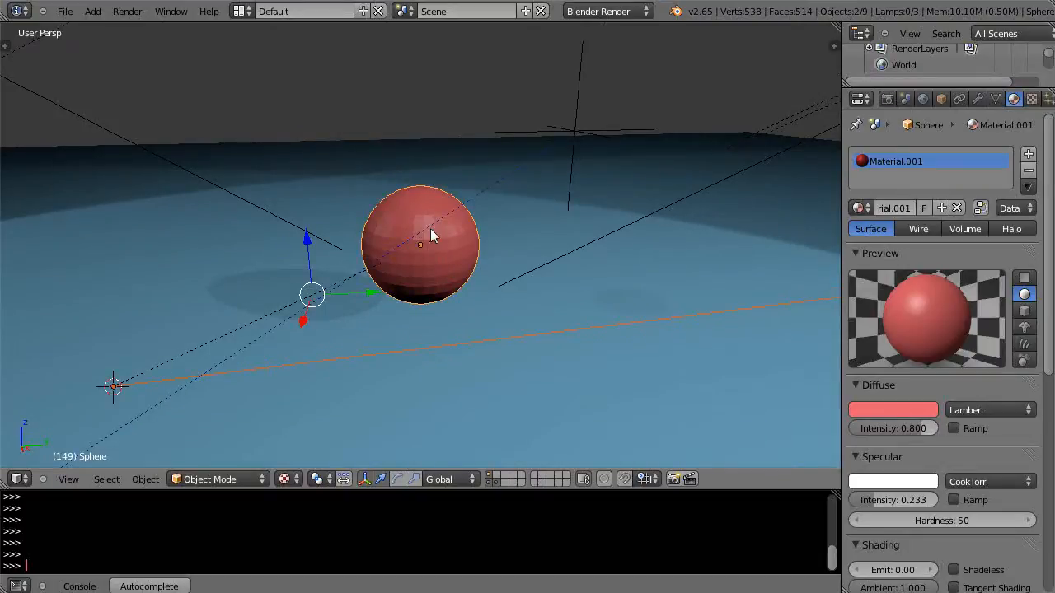
pyautogui.moveTo(422, 252)
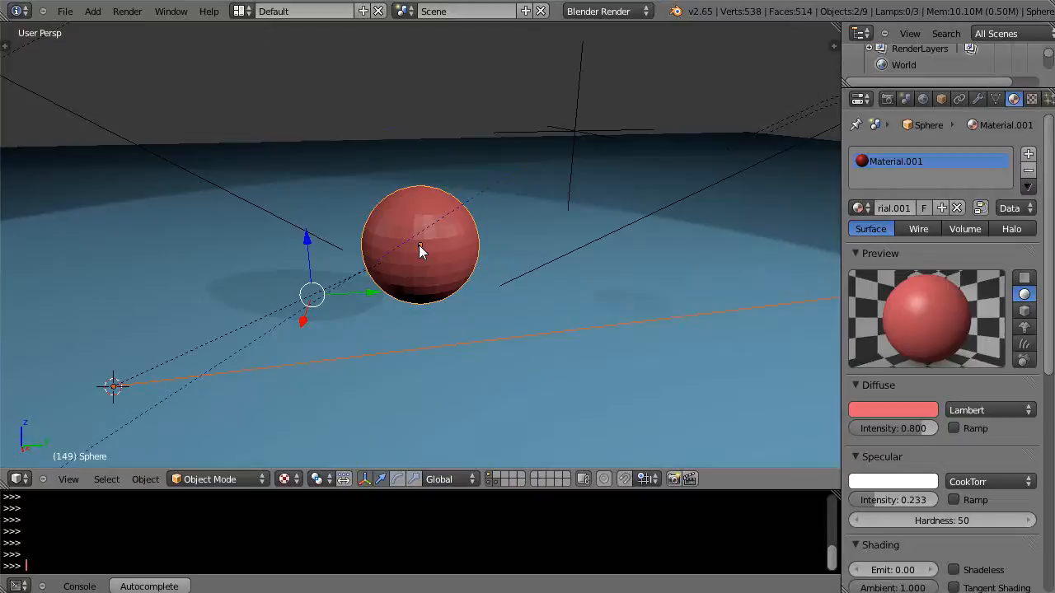
pyautogui.moveTo(427, 284)
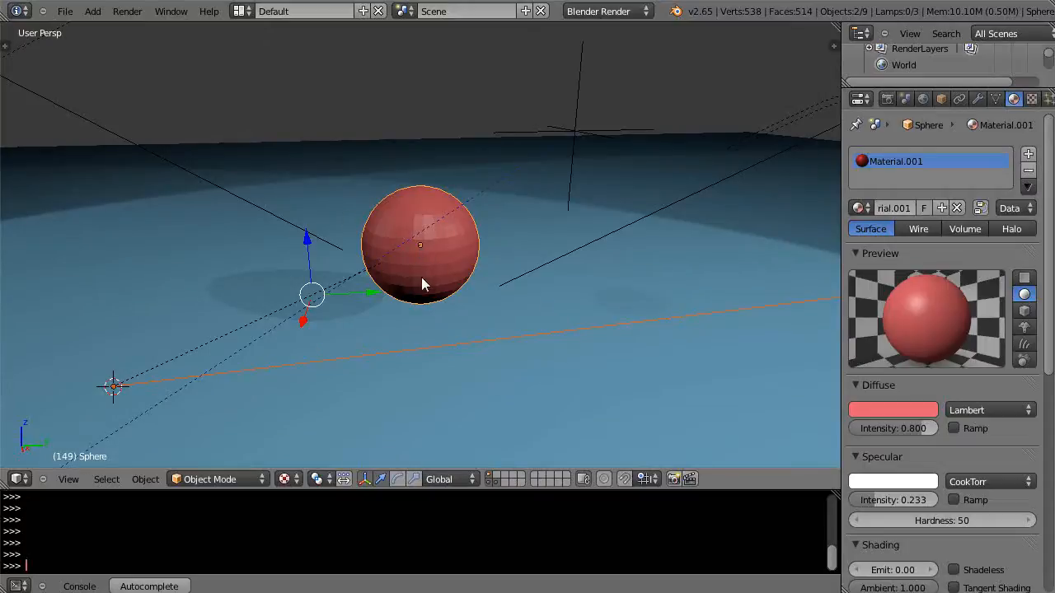
pyautogui.moveTo(412, 291)
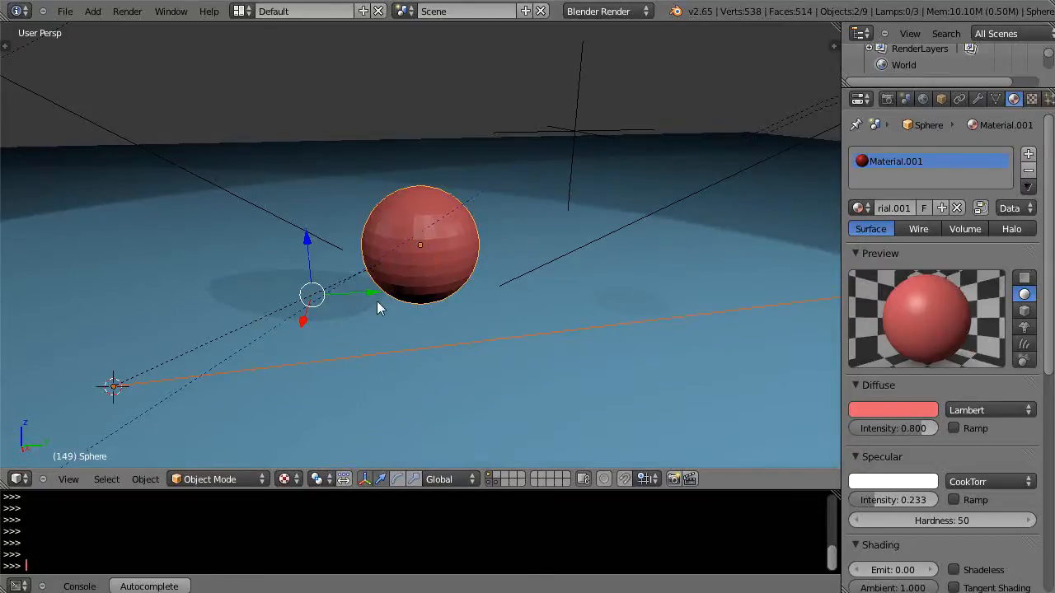
pyautogui.moveTo(272, 334)
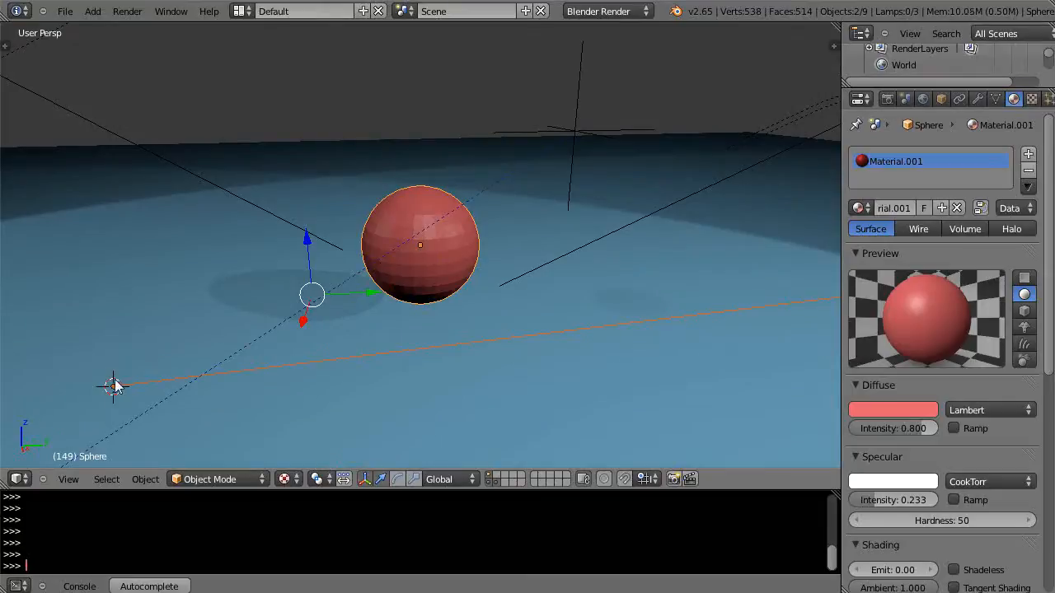
pyautogui.moveTo(404, 282)
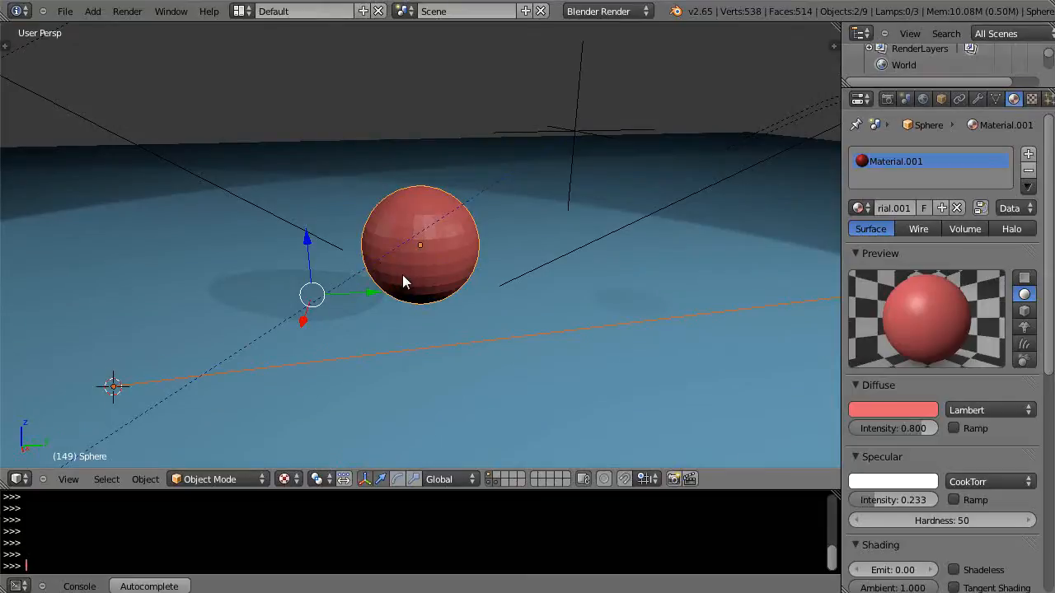
pyautogui.moveTo(475, 324)
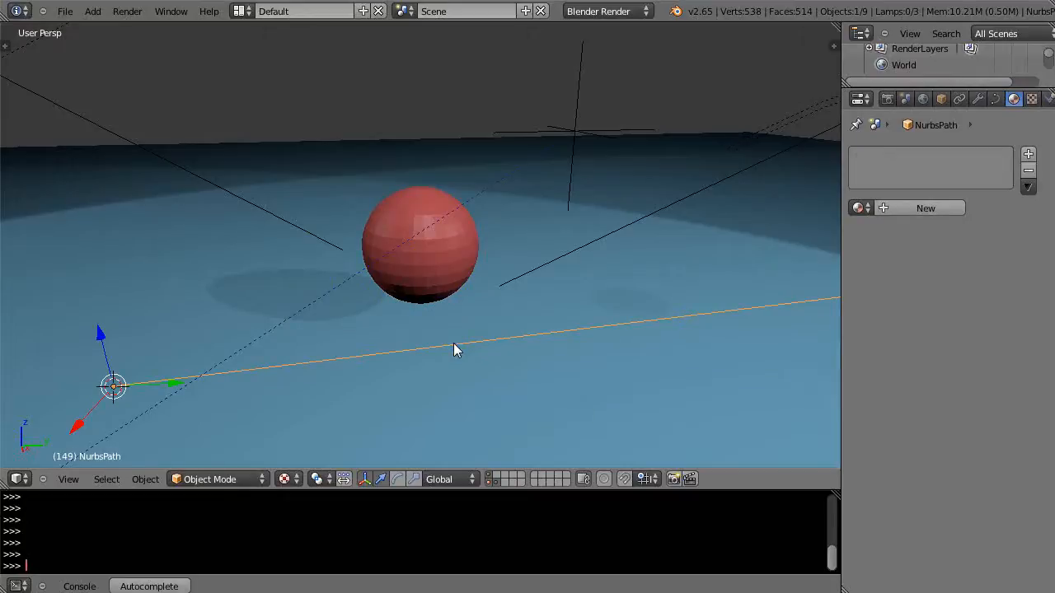
# Step: Snap the 3D cursor to a vertex on the sphere's left side, then exit Edit Mode
pyautogui.click(419, 246)
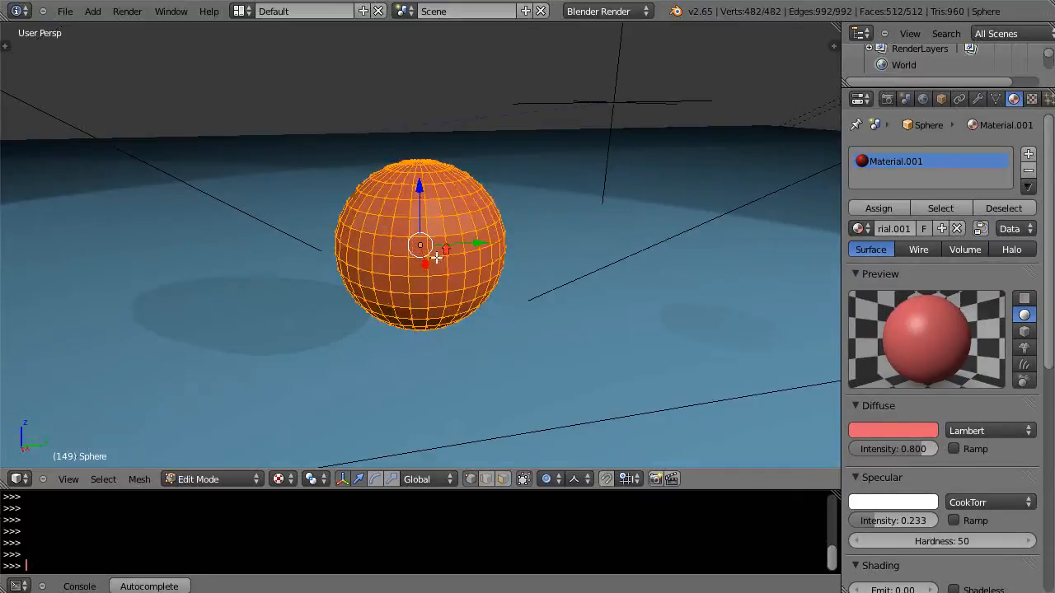
pyautogui.click(472, 479)
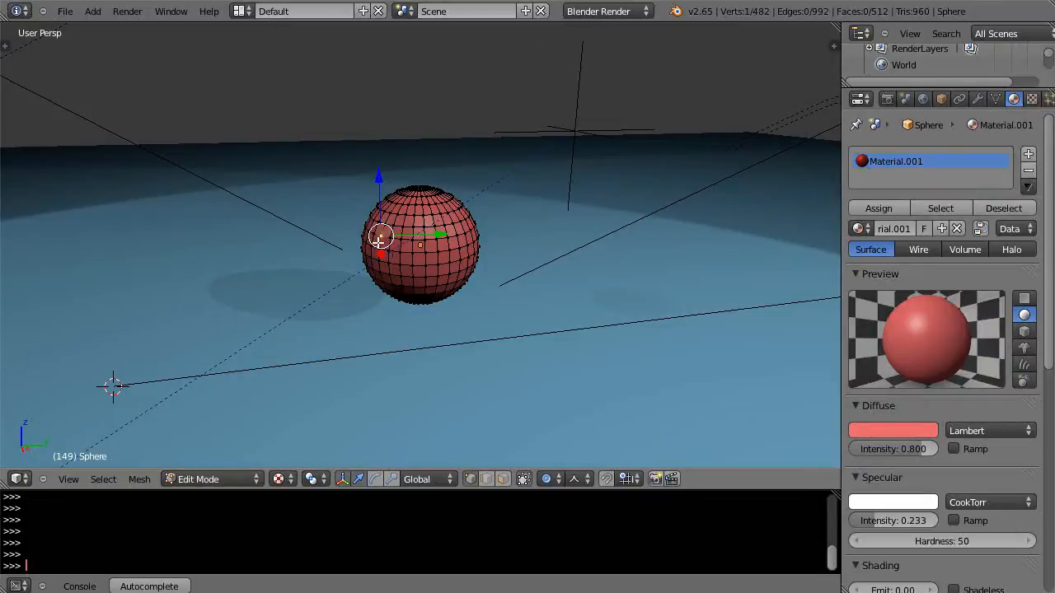
pyautogui.moveTo(334, 273)
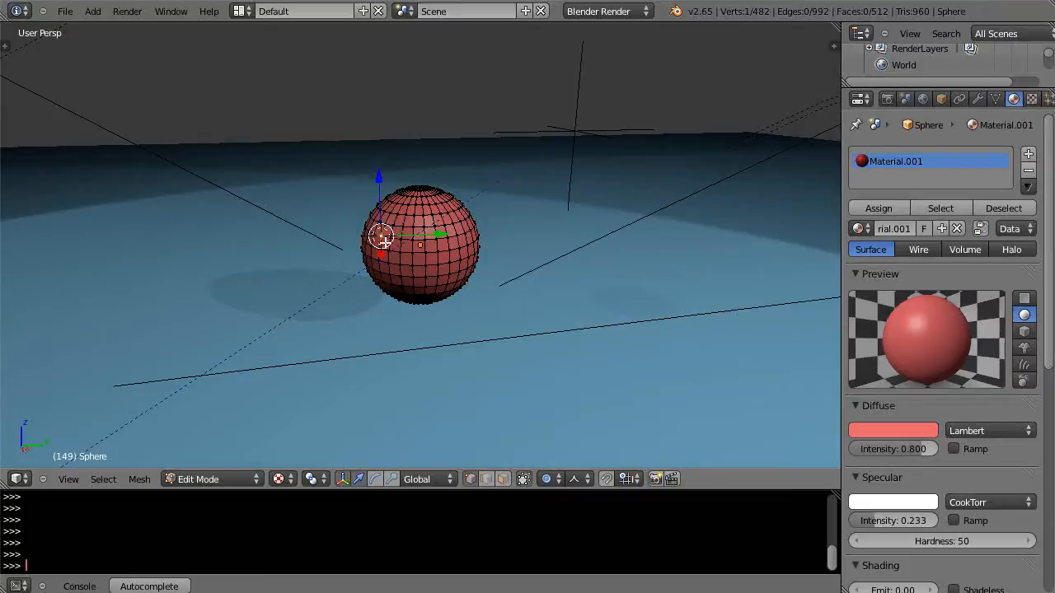
pyautogui.moveTo(377, 335)
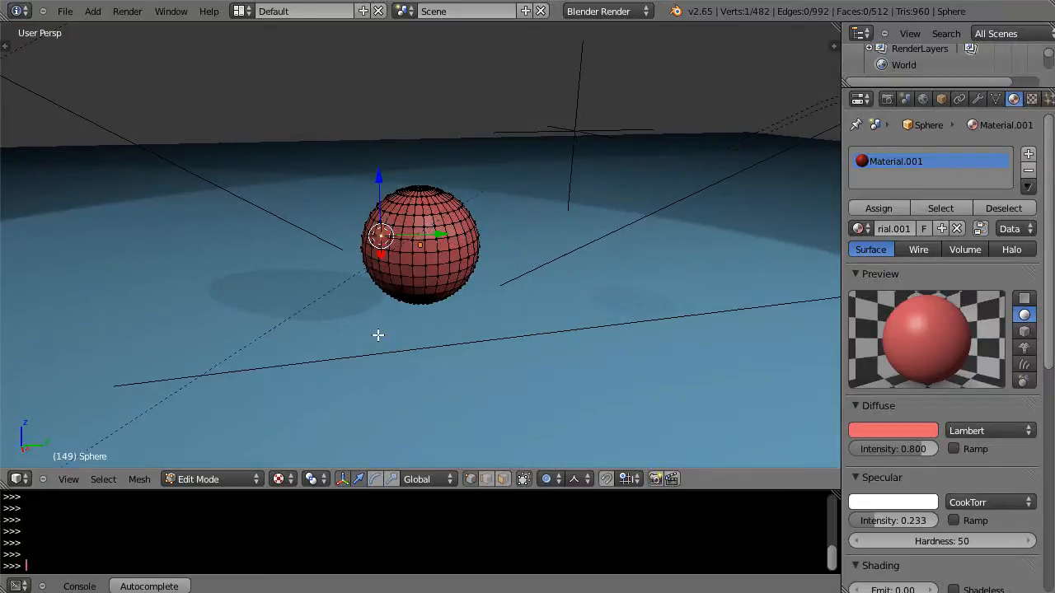
pyautogui.press('Tab')
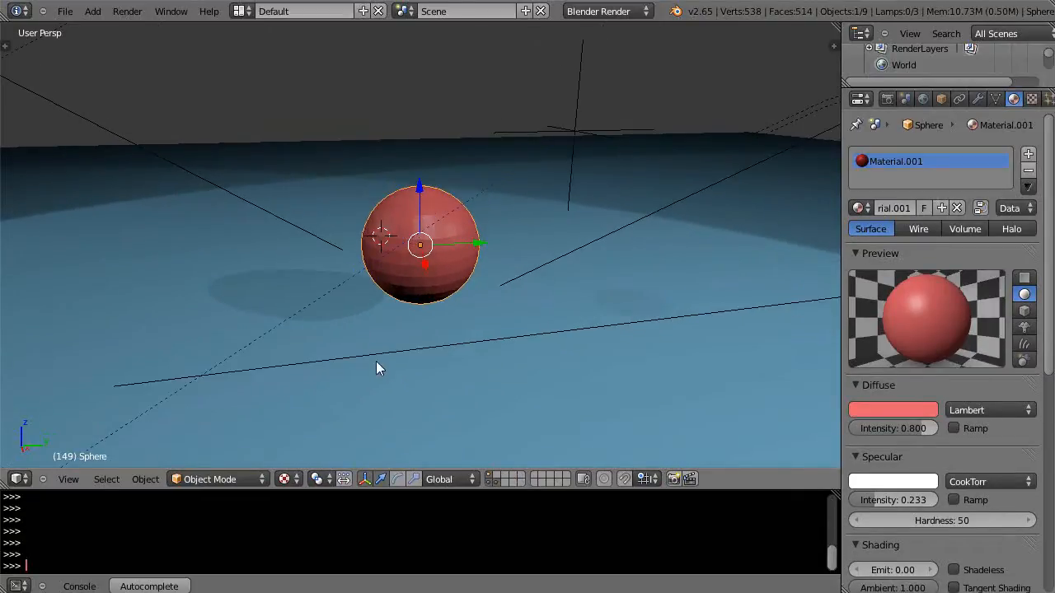
pyautogui.moveTo(437, 353)
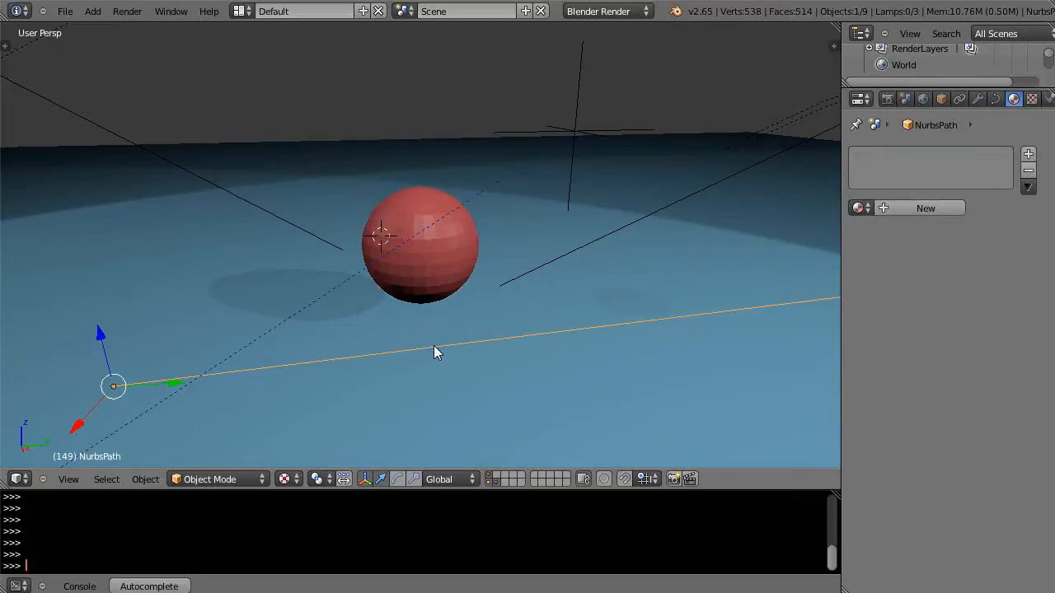
# Step: Vertex-parent the NURBS path to the selected sphere vertex with Ctrl+P
pyautogui.click(421, 248)
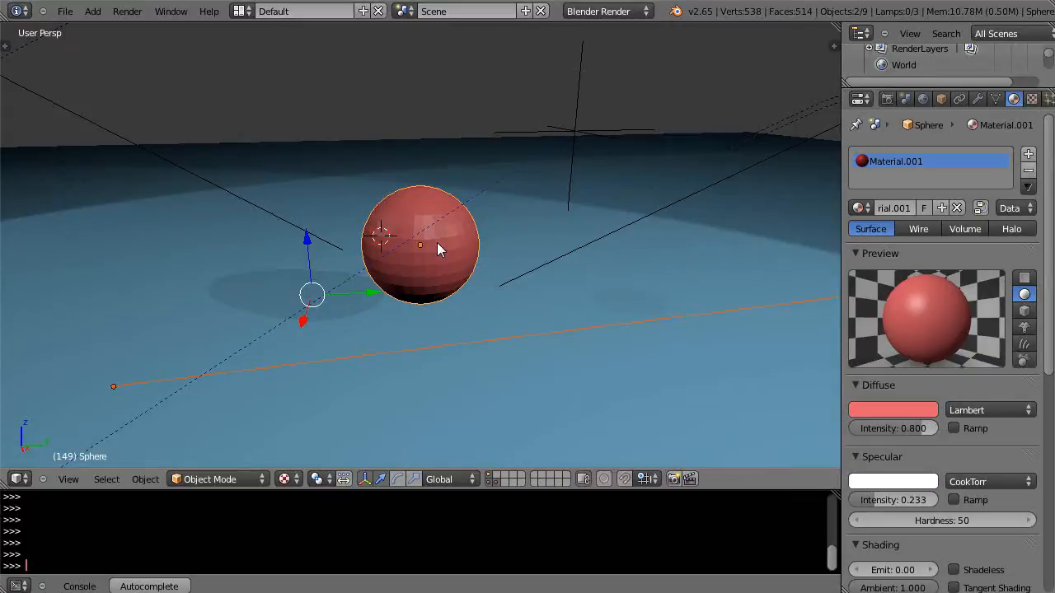
pyautogui.moveTo(426, 258)
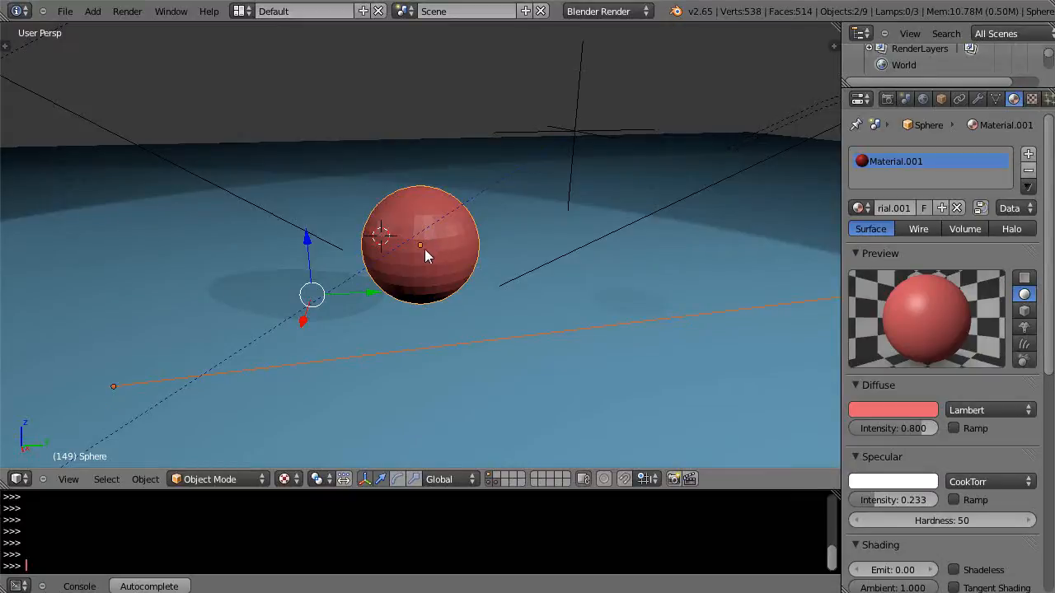
pyautogui.moveTo(430, 280)
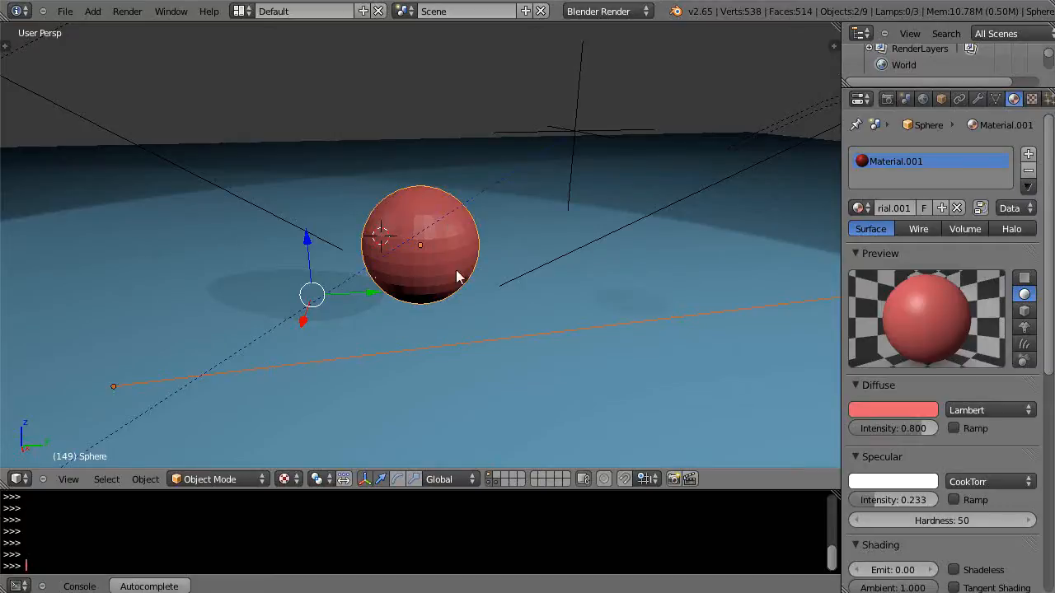
pyautogui.moveTo(440, 265)
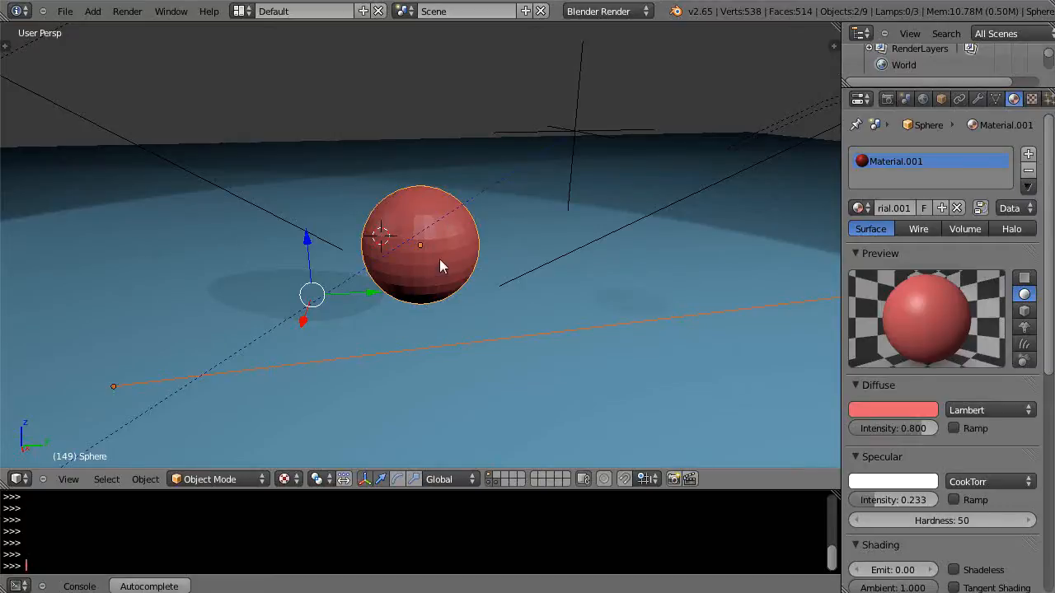
pyautogui.press('Tab')
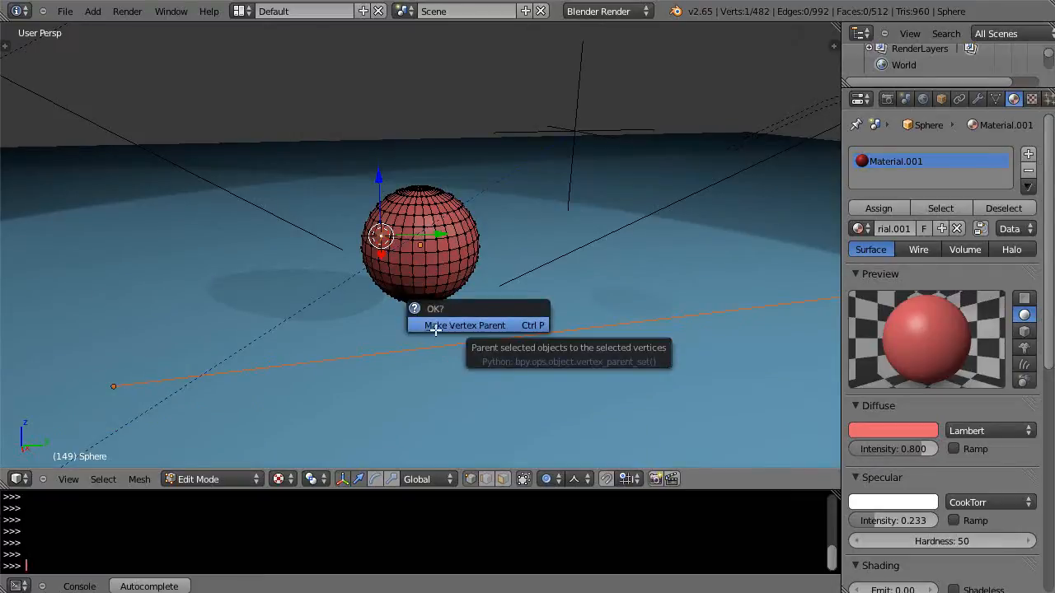
pyautogui.moveTo(495, 325)
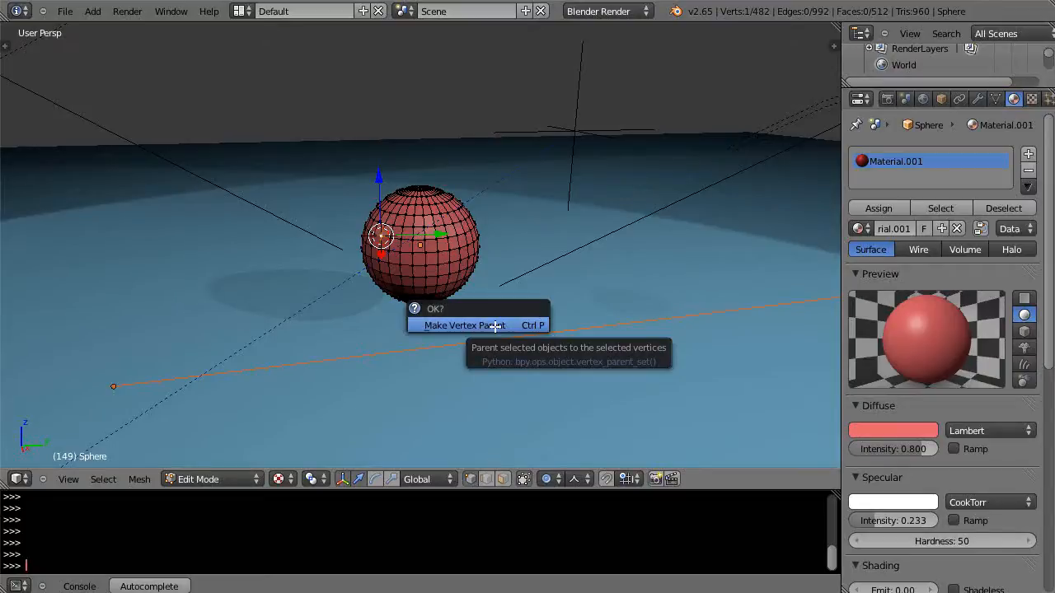
pyautogui.moveTo(484, 318)
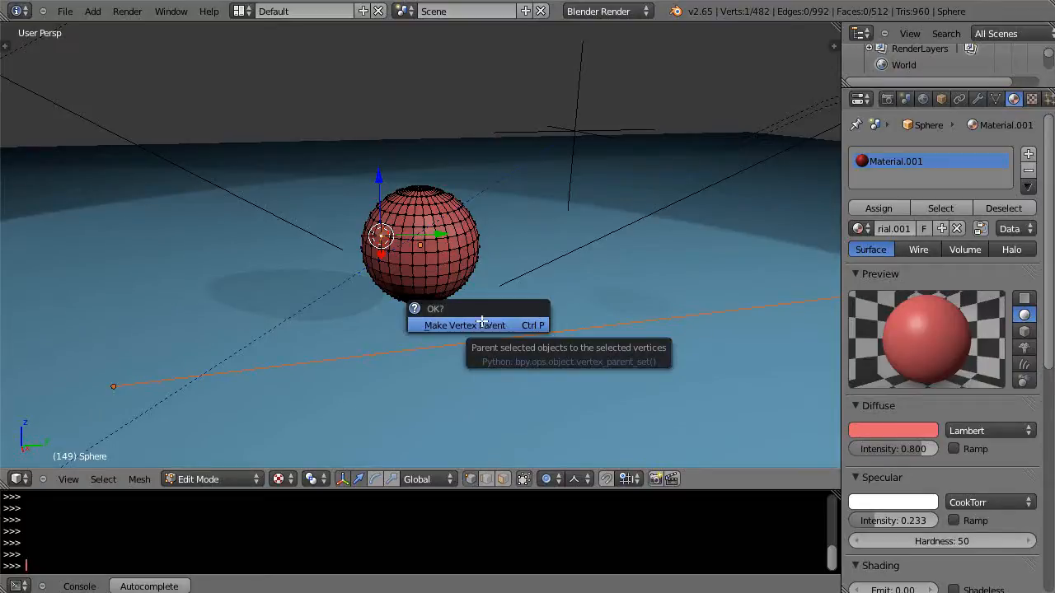
pyautogui.click(478, 325)
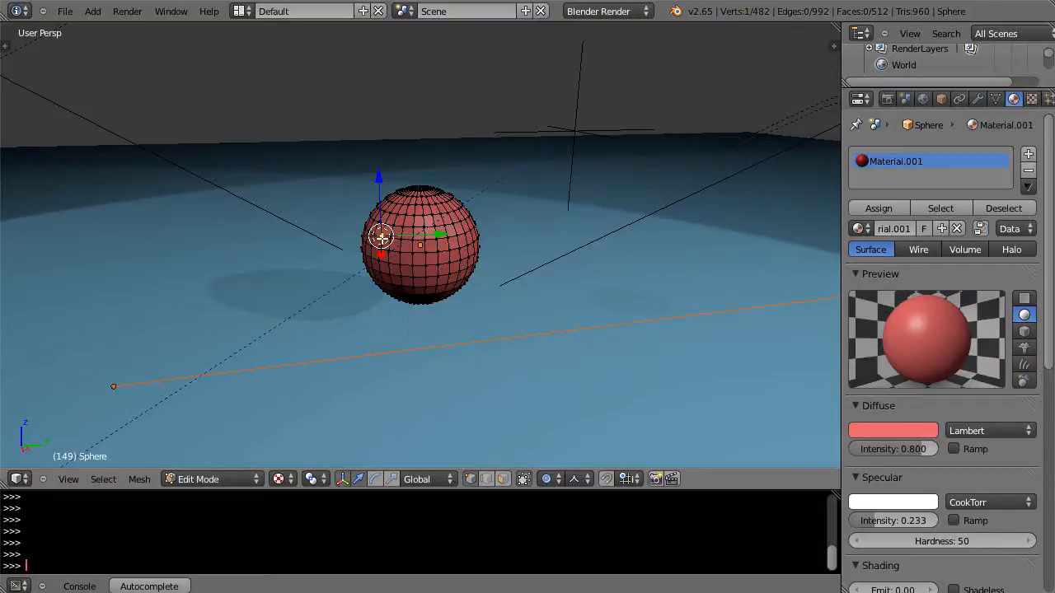
pyautogui.moveTo(500, 339)
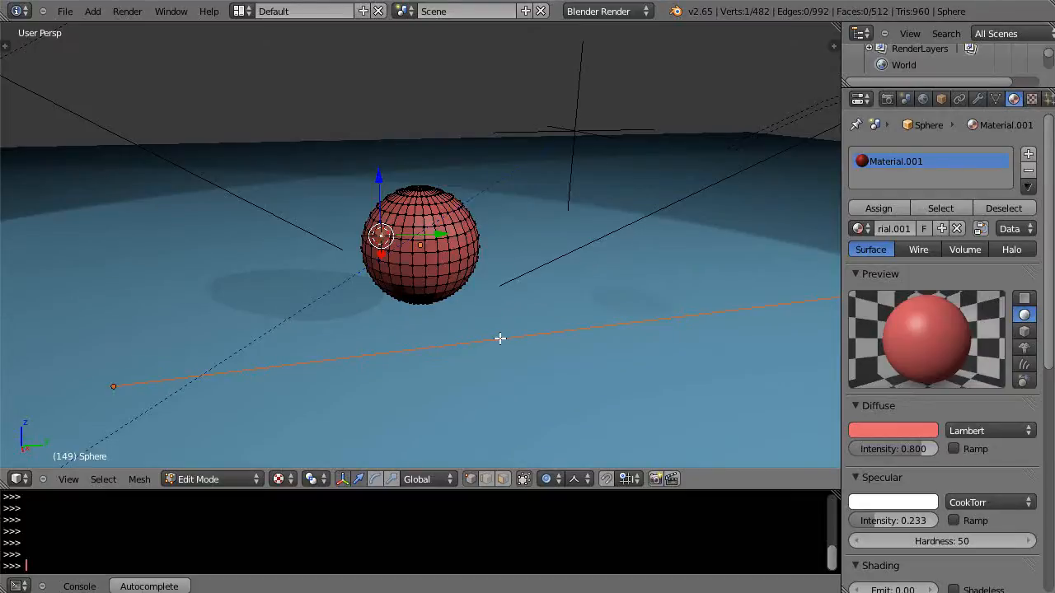
pyautogui.moveTo(432, 299)
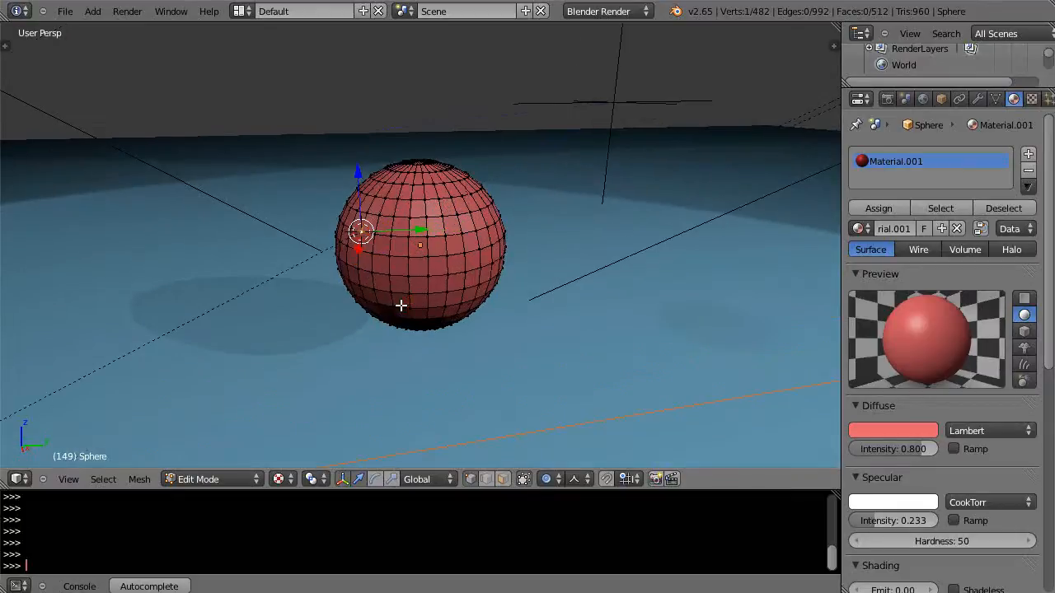
# Step: Zoom in on the red sphere
pyautogui.scroll(3)
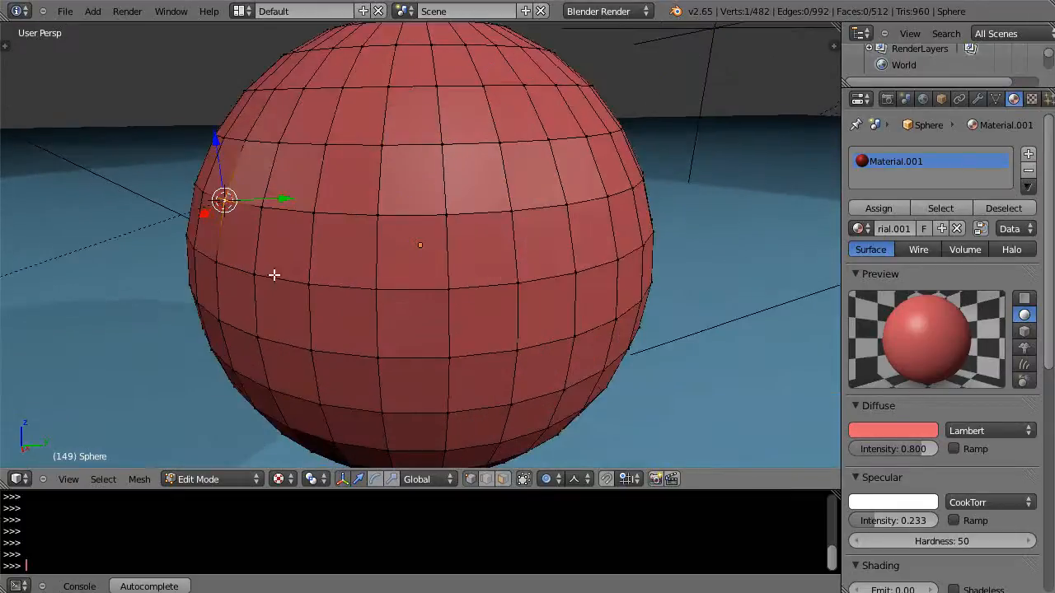
pyautogui.moveTo(228, 240)
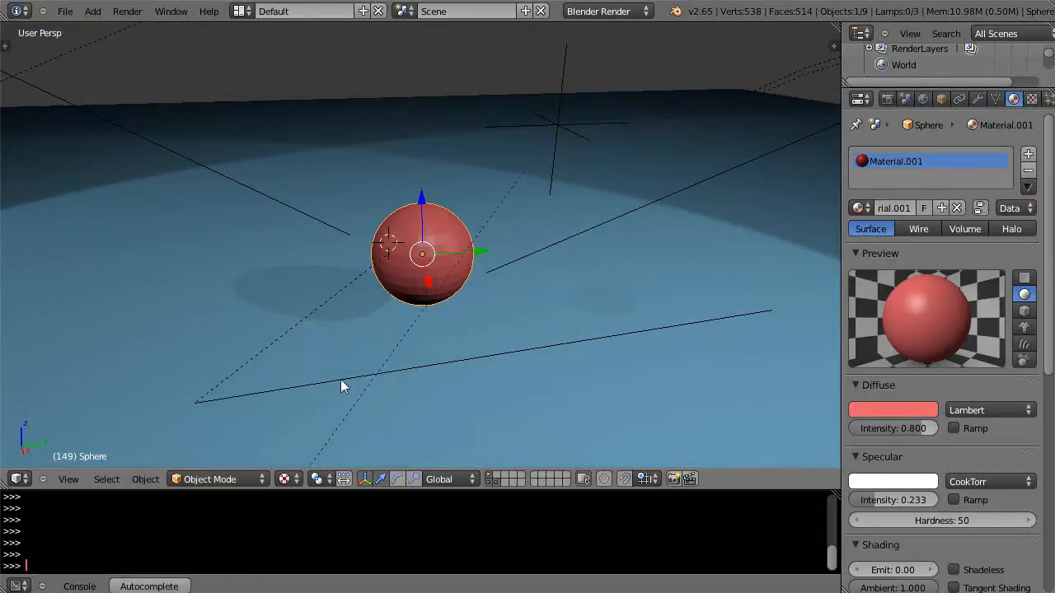
pyautogui.moveTo(394, 253)
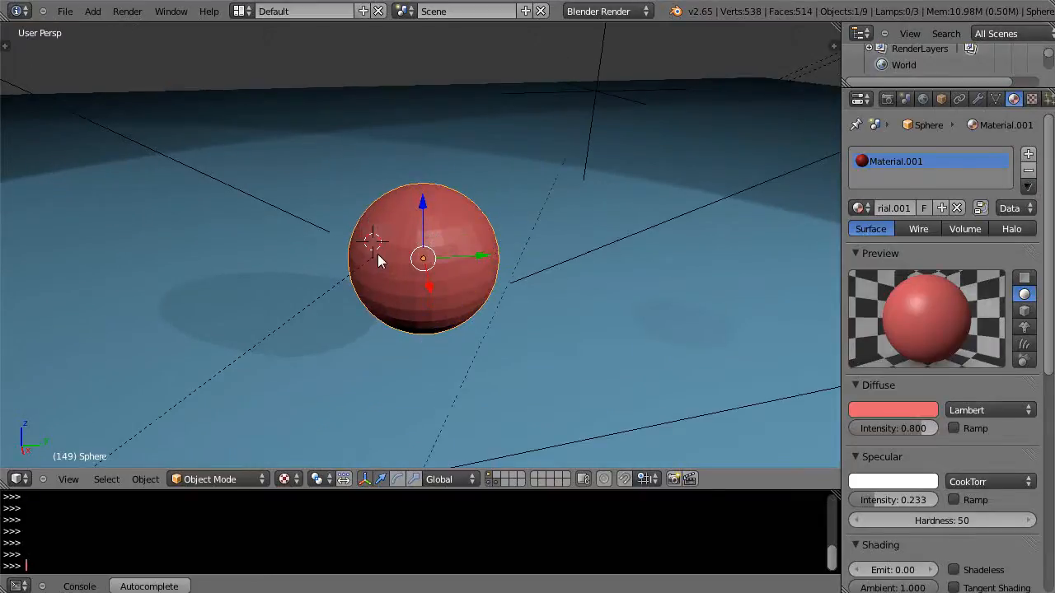
# Step: Snap the cursor to the sphere vertex and move the NURBS path onto it
pyautogui.press('Tab')
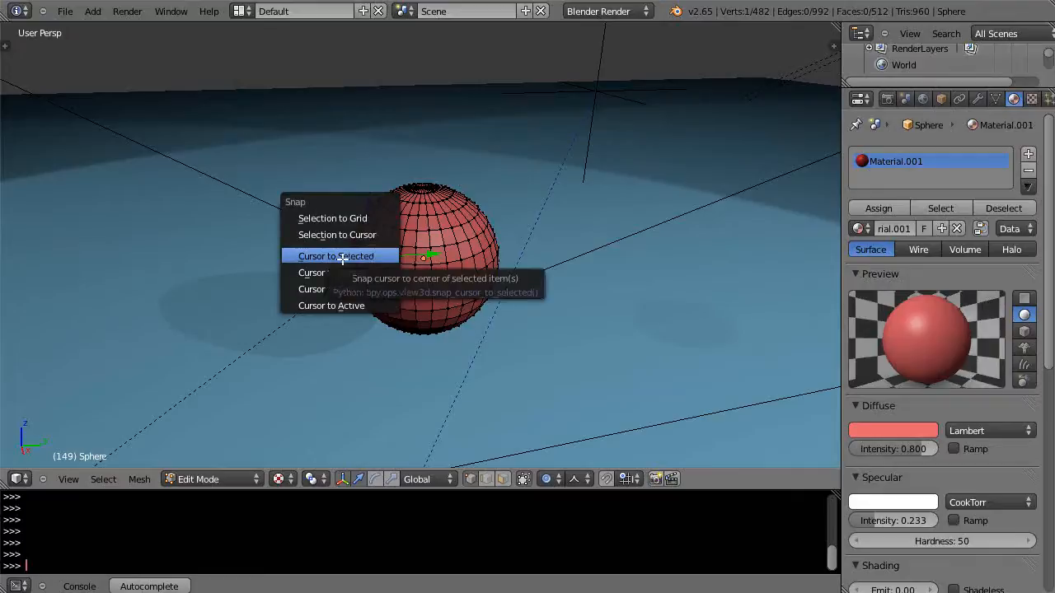
pyautogui.click(339, 255)
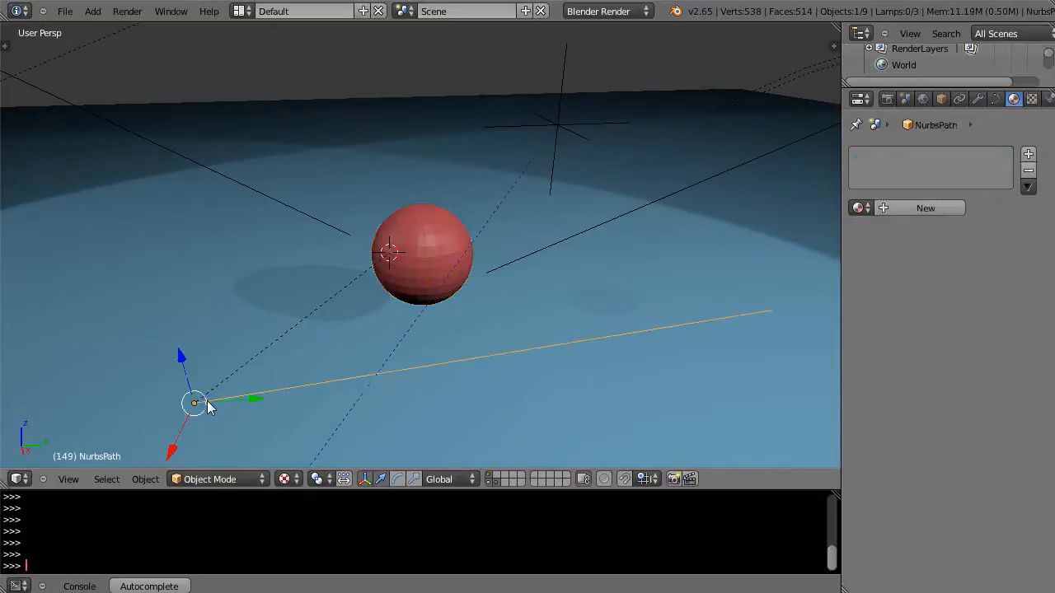
pyautogui.moveTo(196, 408)
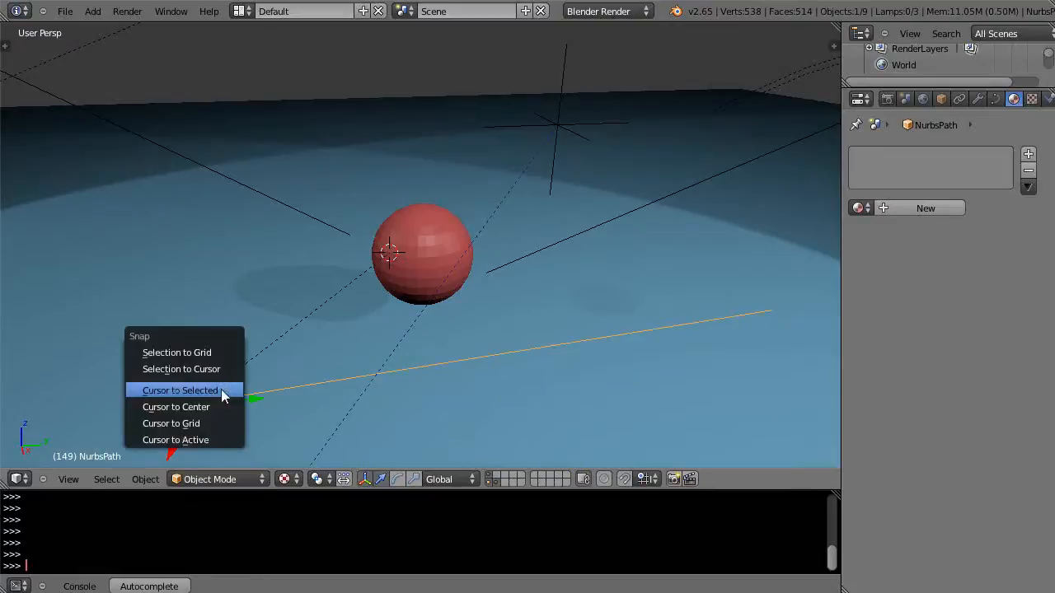
pyautogui.moveTo(169, 369)
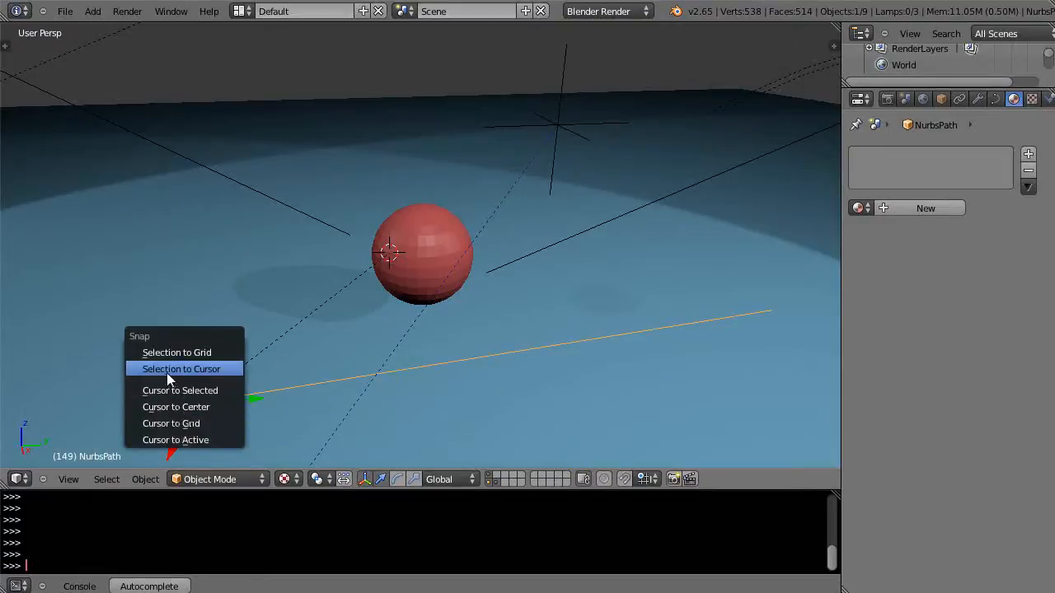
pyautogui.moveTo(169, 375)
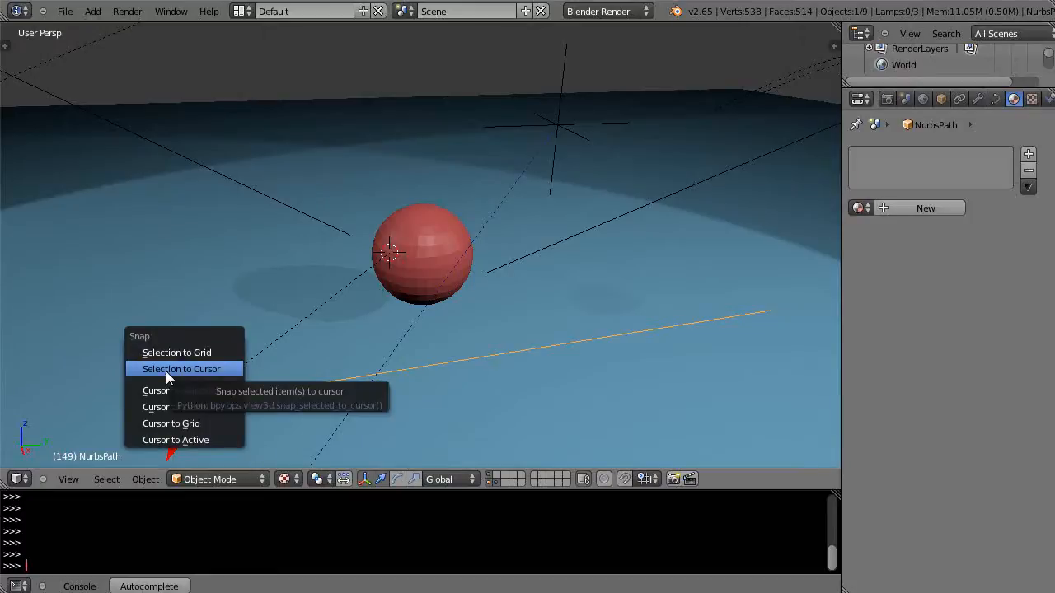
pyautogui.moveTo(174, 378)
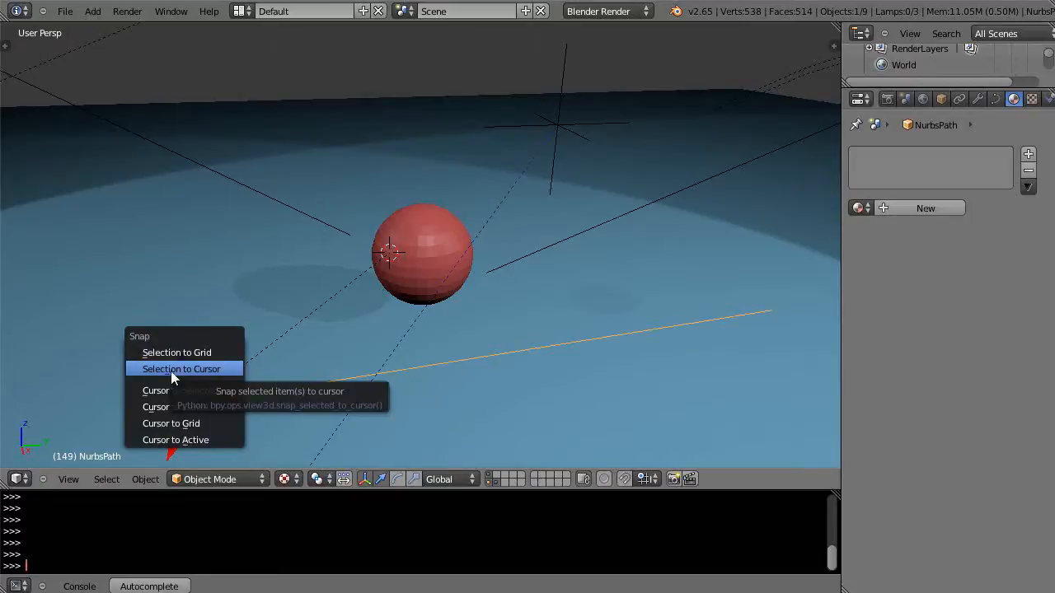
pyautogui.click(182, 369)
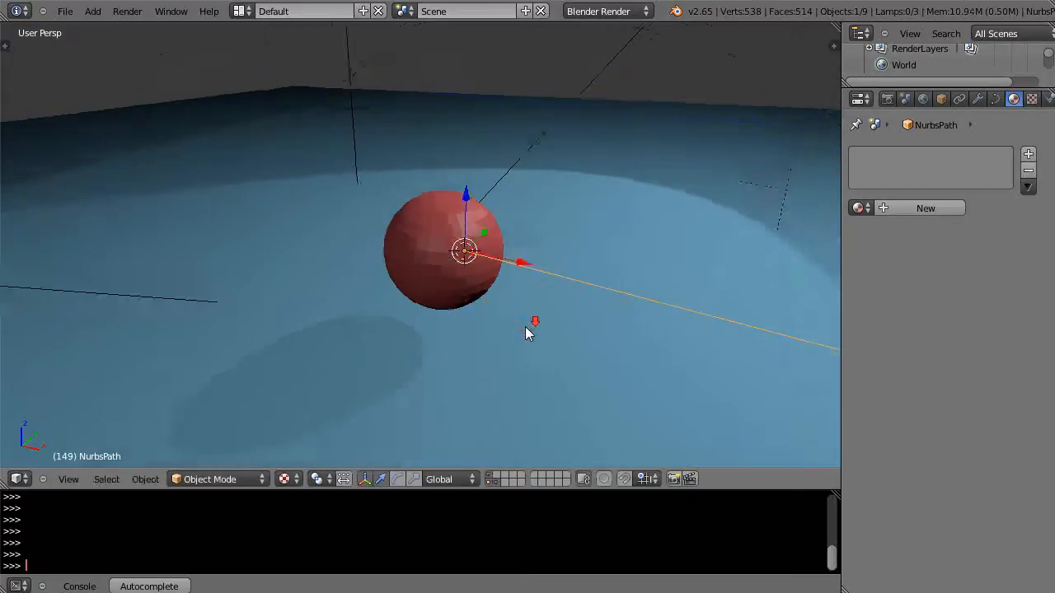
# Step: Orbit the view to see where the path starts at the sphere
pyautogui.moveTo(527, 334); pyautogui.dragTo(482, 343)
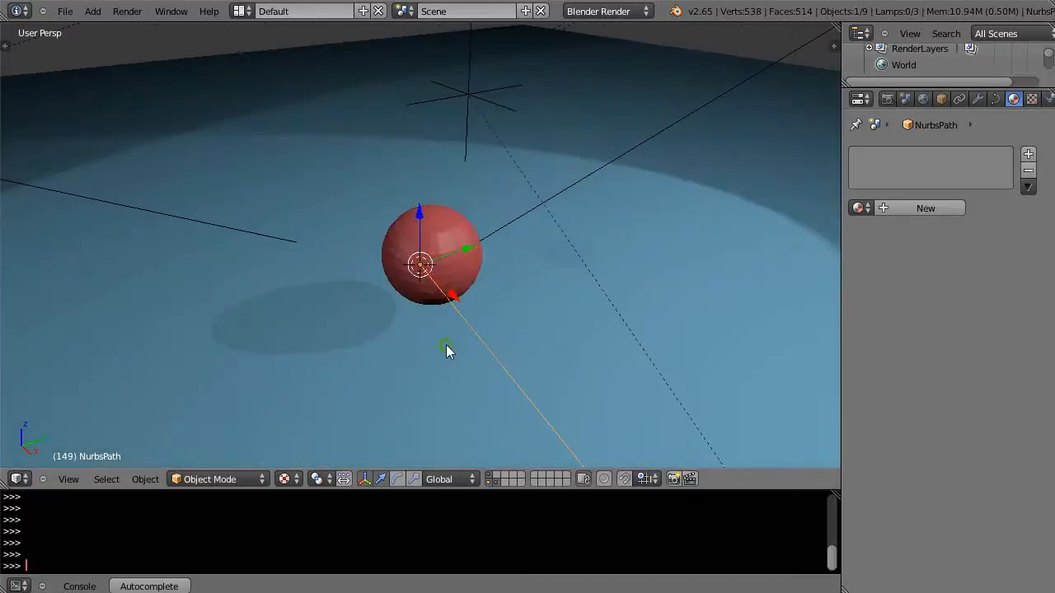
pyautogui.moveTo(450, 352); pyautogui.dragTo(482, 314)
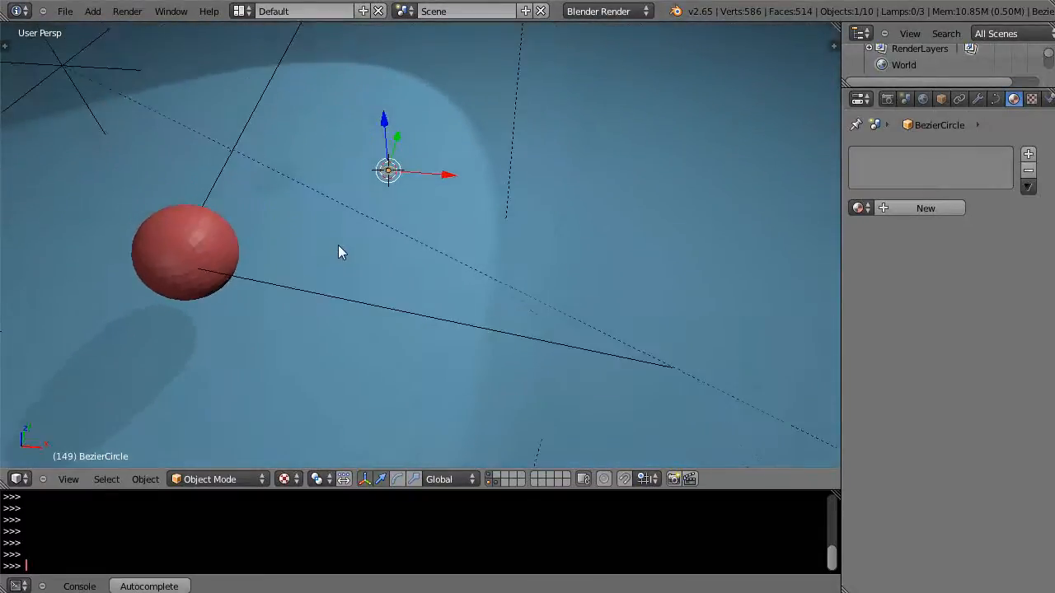
pyautogui.moveTo(346, 255)
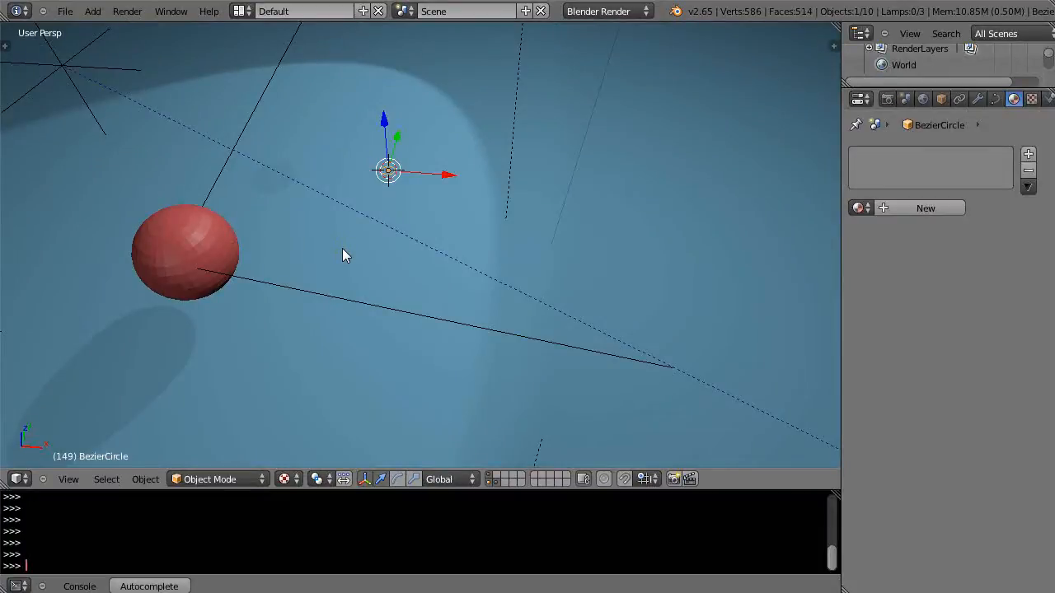
pyautogui.moveTo(441, 229)
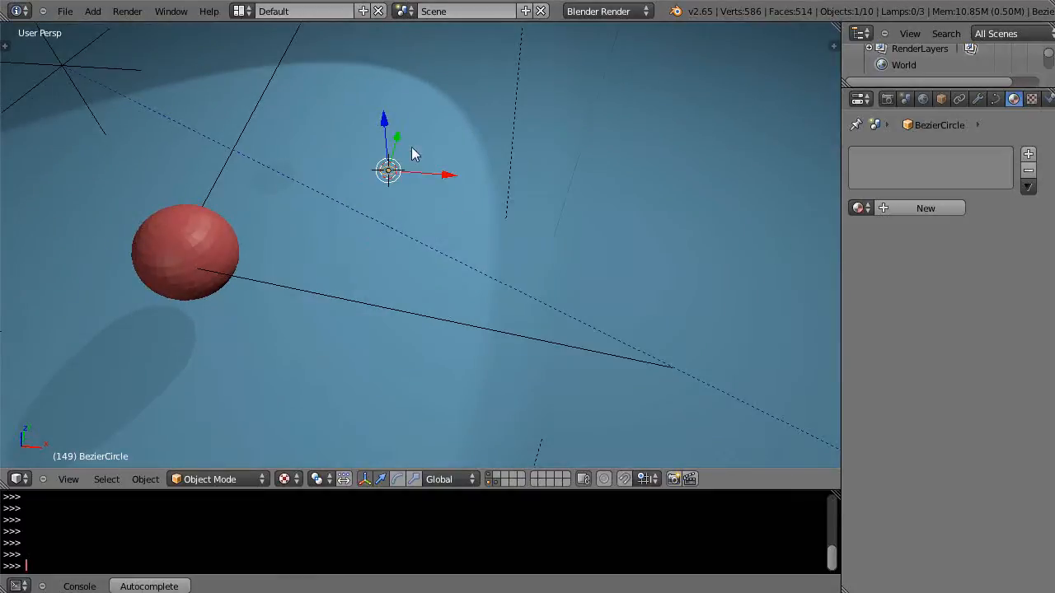
pyautogui.moveTo(427, 358)
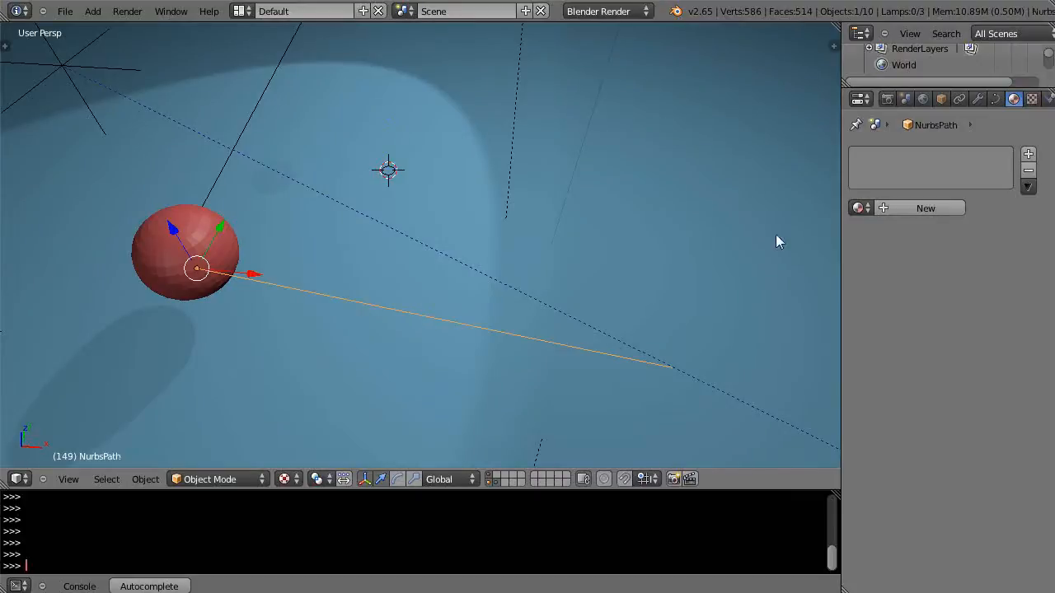
pyautogui.moveTo(996, 99)
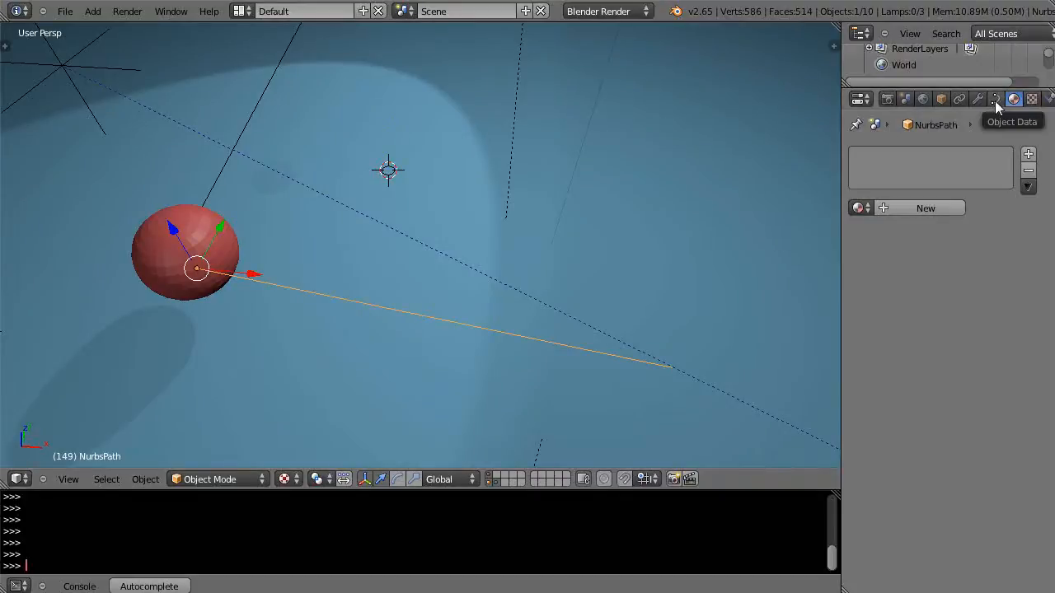
# Step: Set the path's Bevel Object to BezierCircle and orbit to inspect the tube
pyautogui.click(994, 99)
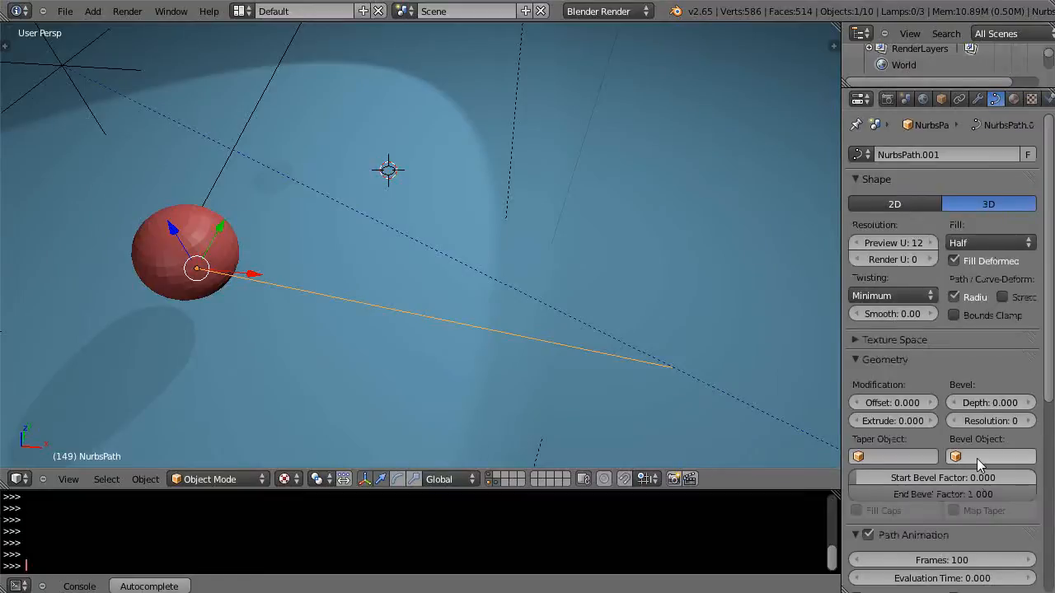
pyautogui.click(985, 456)
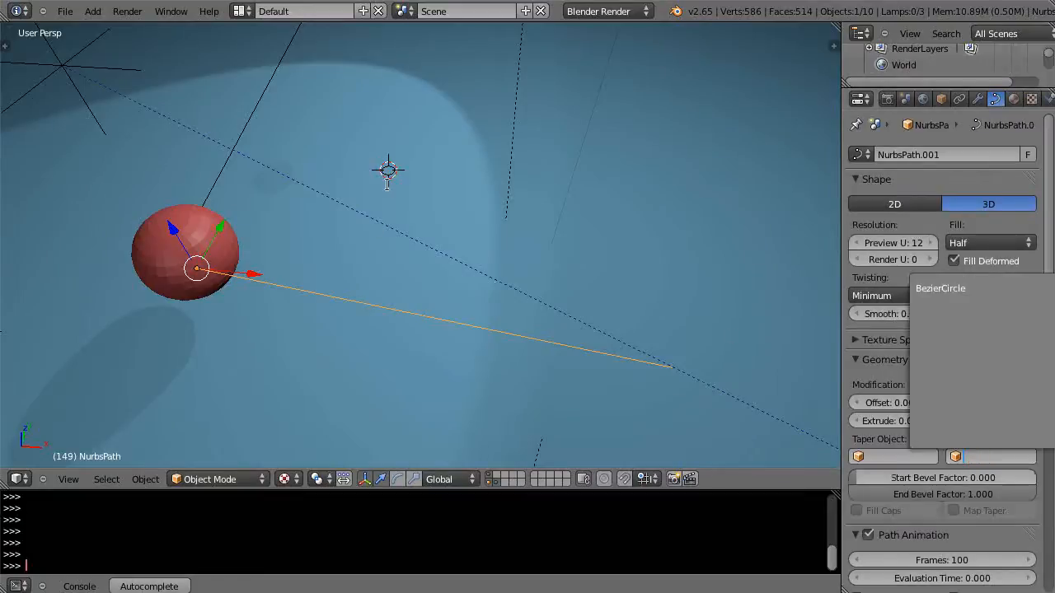
pyautogui.click(940, 288)
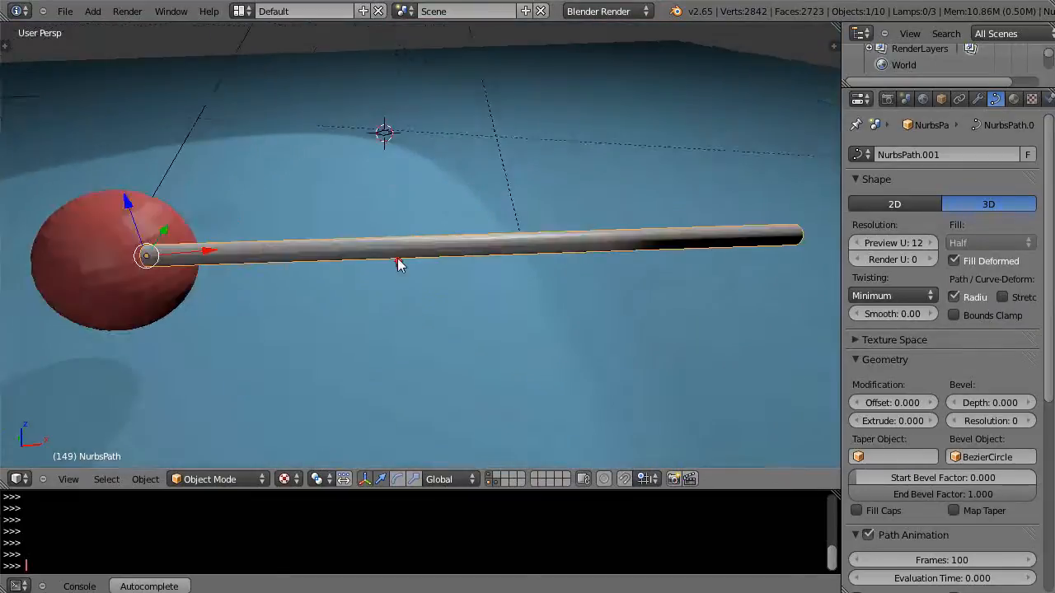
pyautogui.moveTo(369, 264)
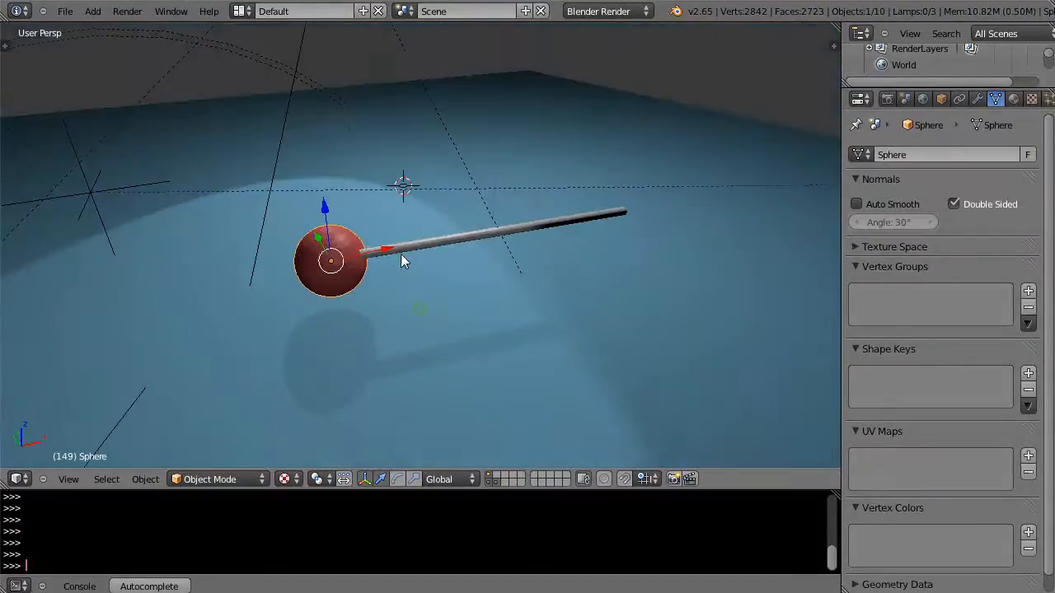
pyautogui.moveTo(404, 260); pyautogui.dragTo(334, 334)
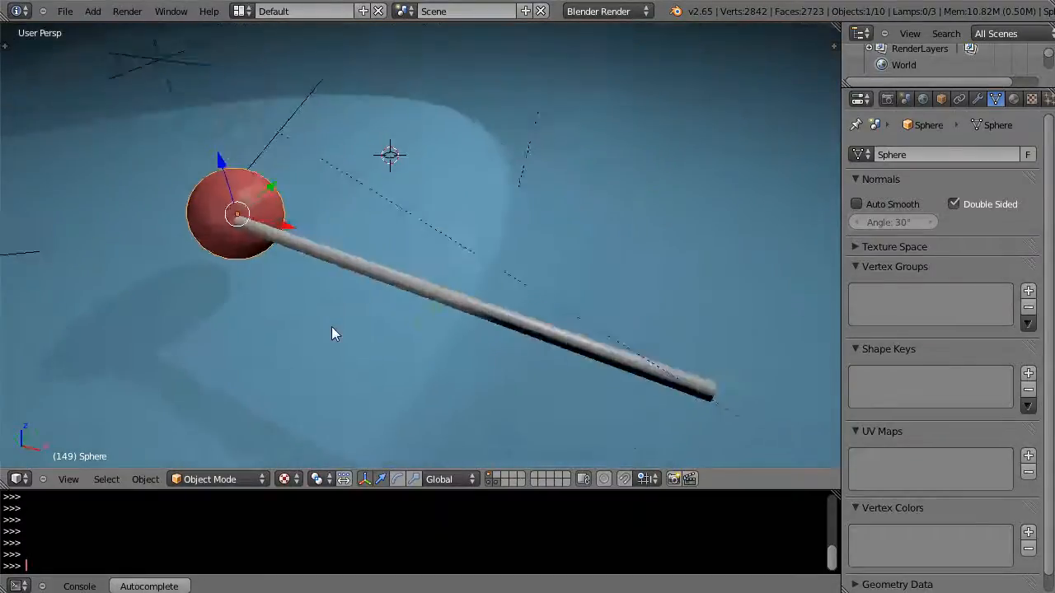